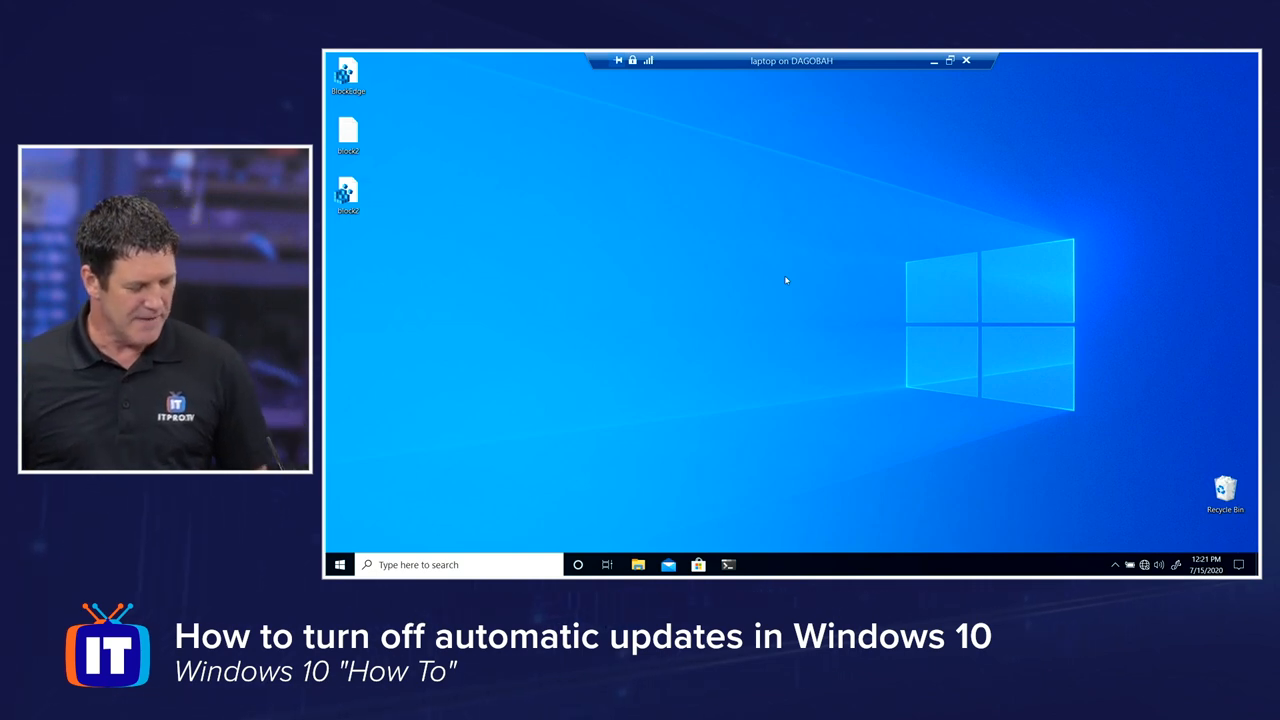
mouse_move(768, 308)
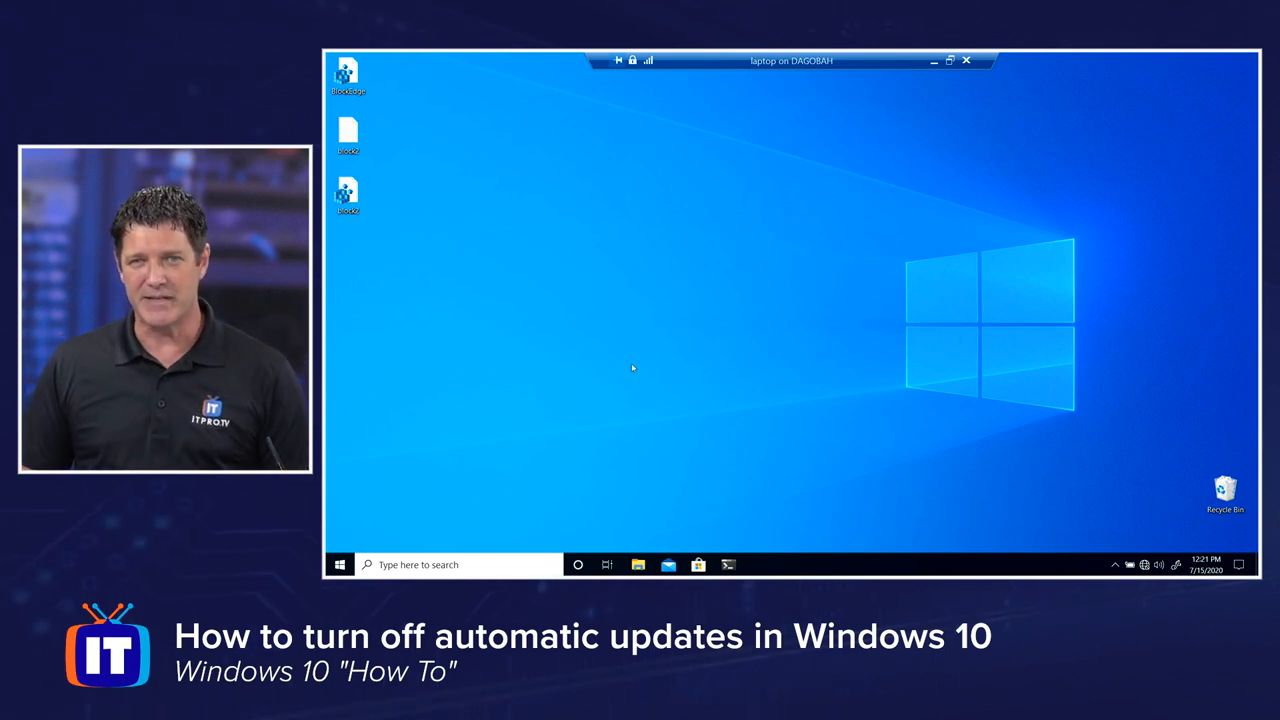
mouse_move(500, 504)
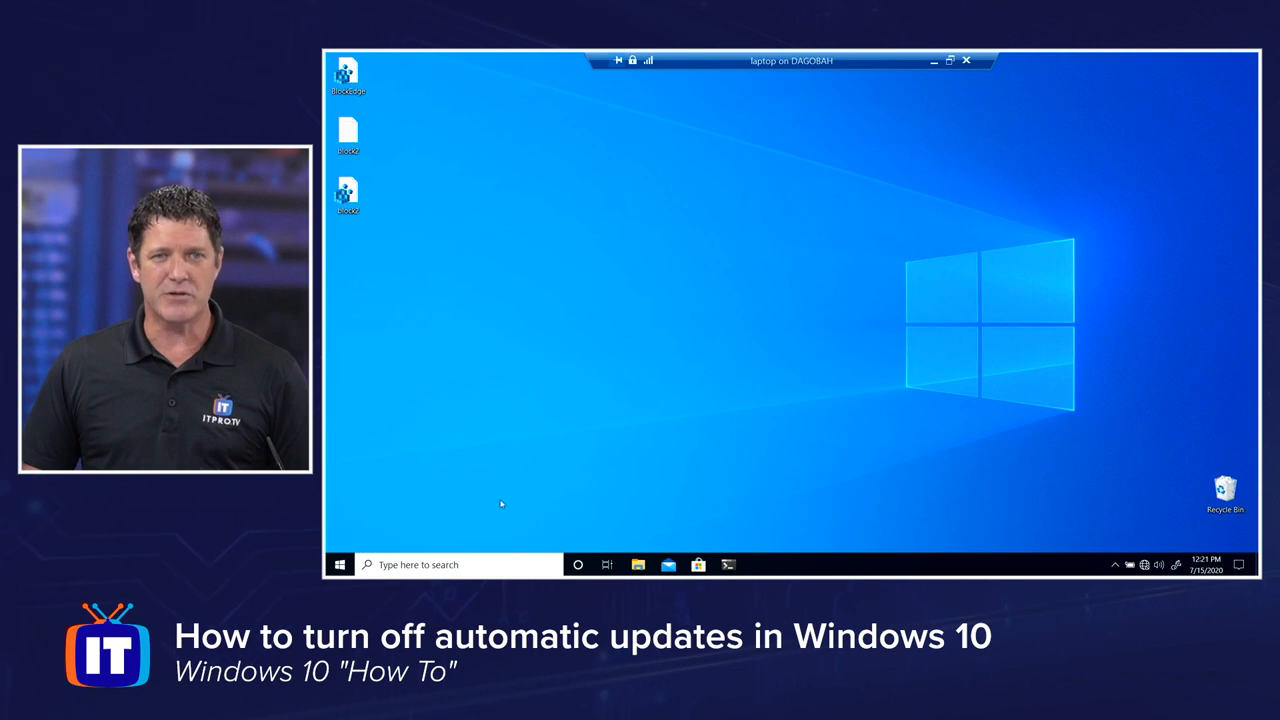
Launch the Windows Settings app from the Start menu.
left_click(340, 564)
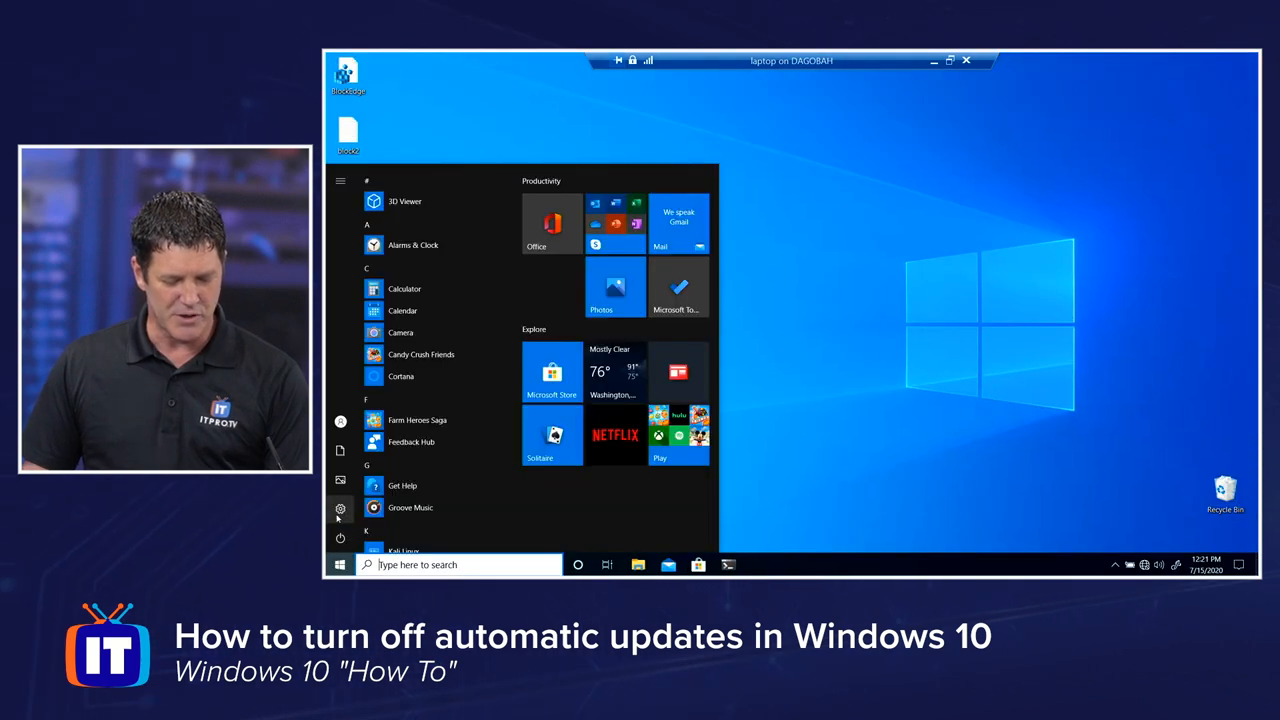
left_click(340, 506)
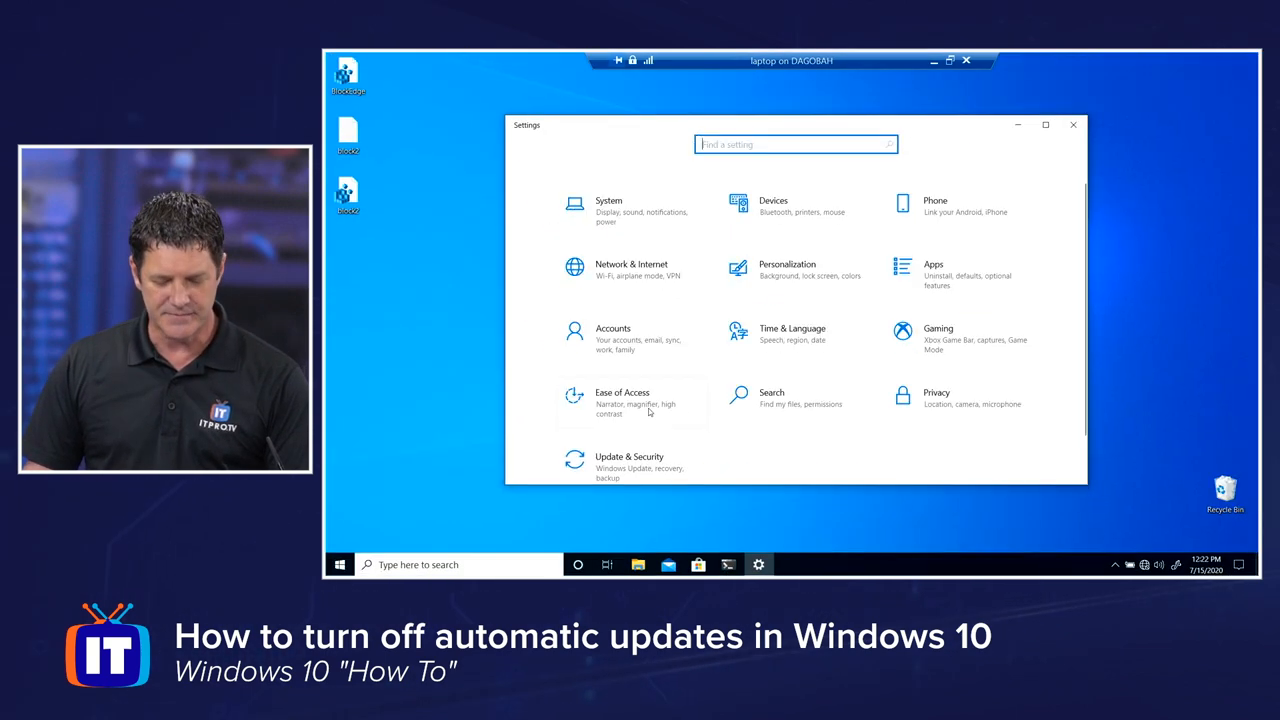
In Update & Security, pause Windows updates for 7 days, resuming 7/22/2020.
left_click(628, 456)
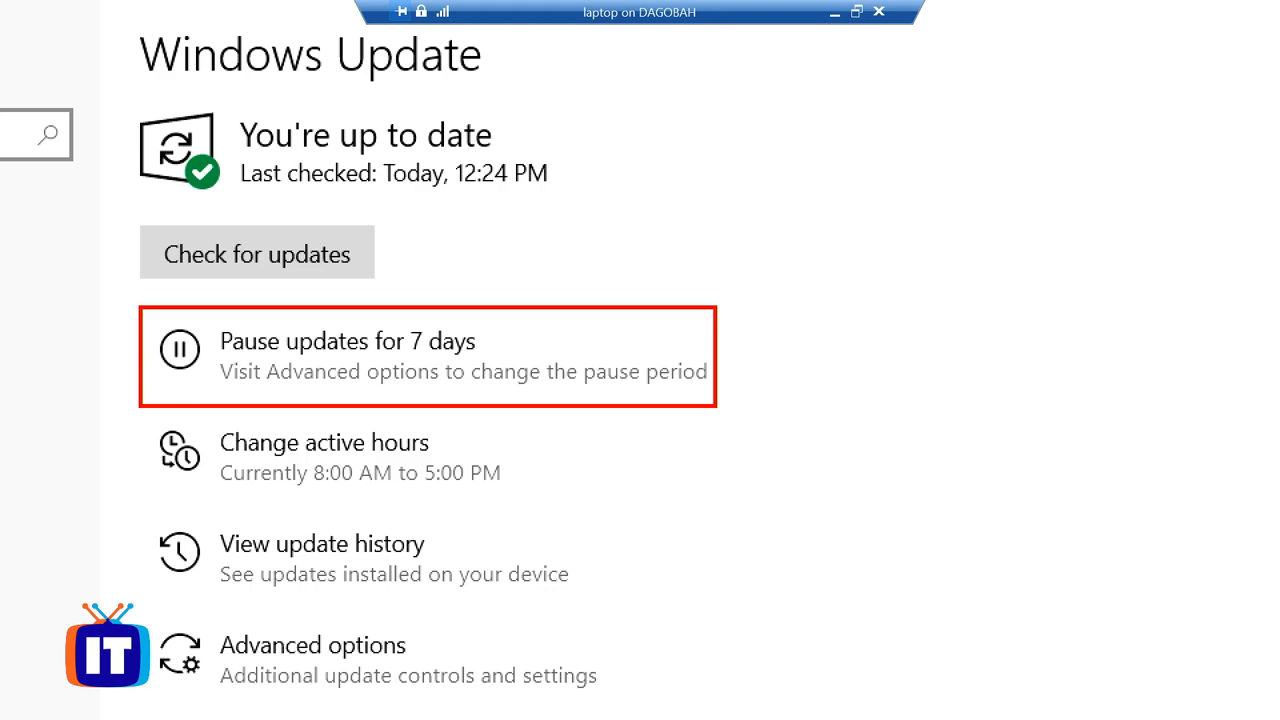
left_click(344, 340)
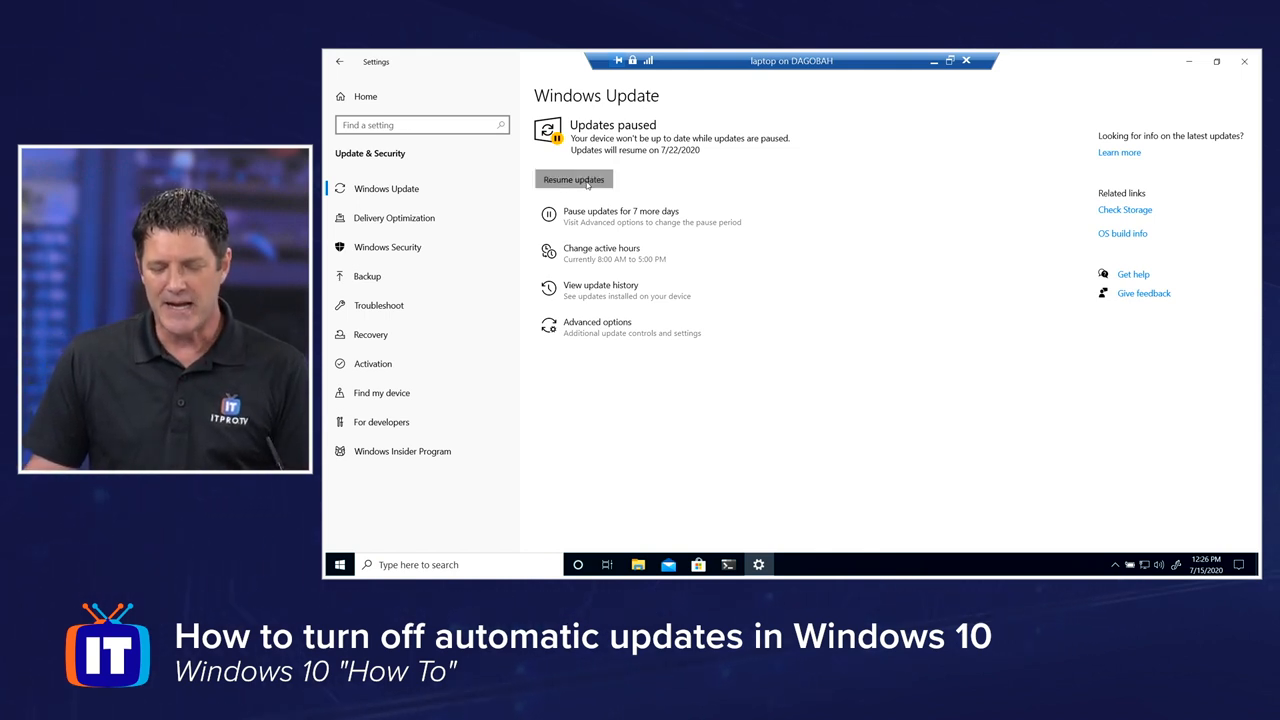
Resume the paused updates so Windows Update reports up to date.
left_click(572, 180)
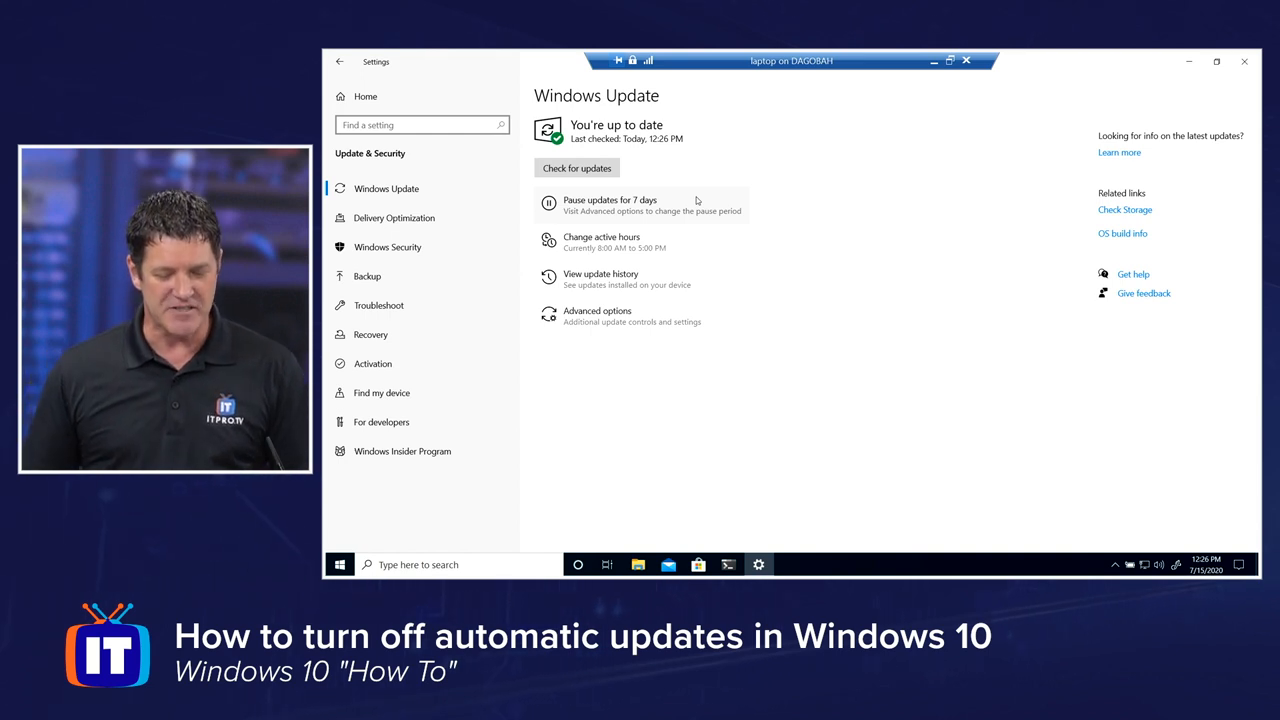
mouse_move(760, 290)
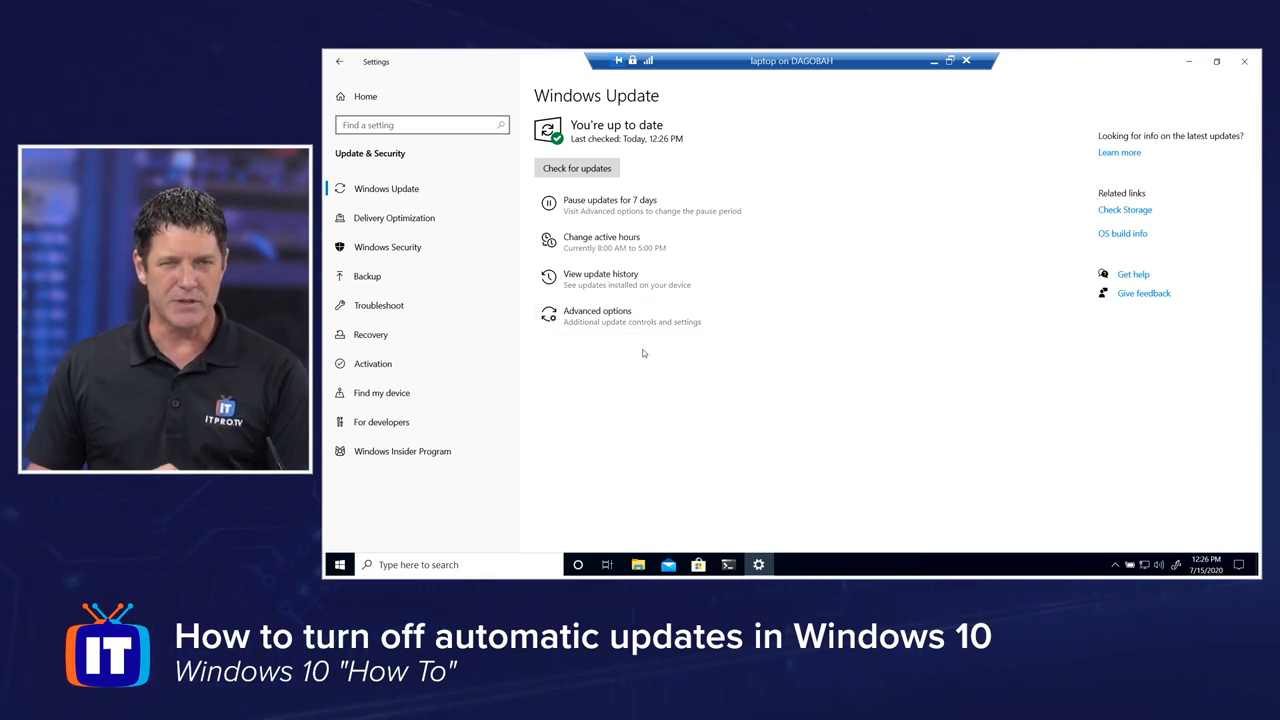
mouse_move(636, 348)
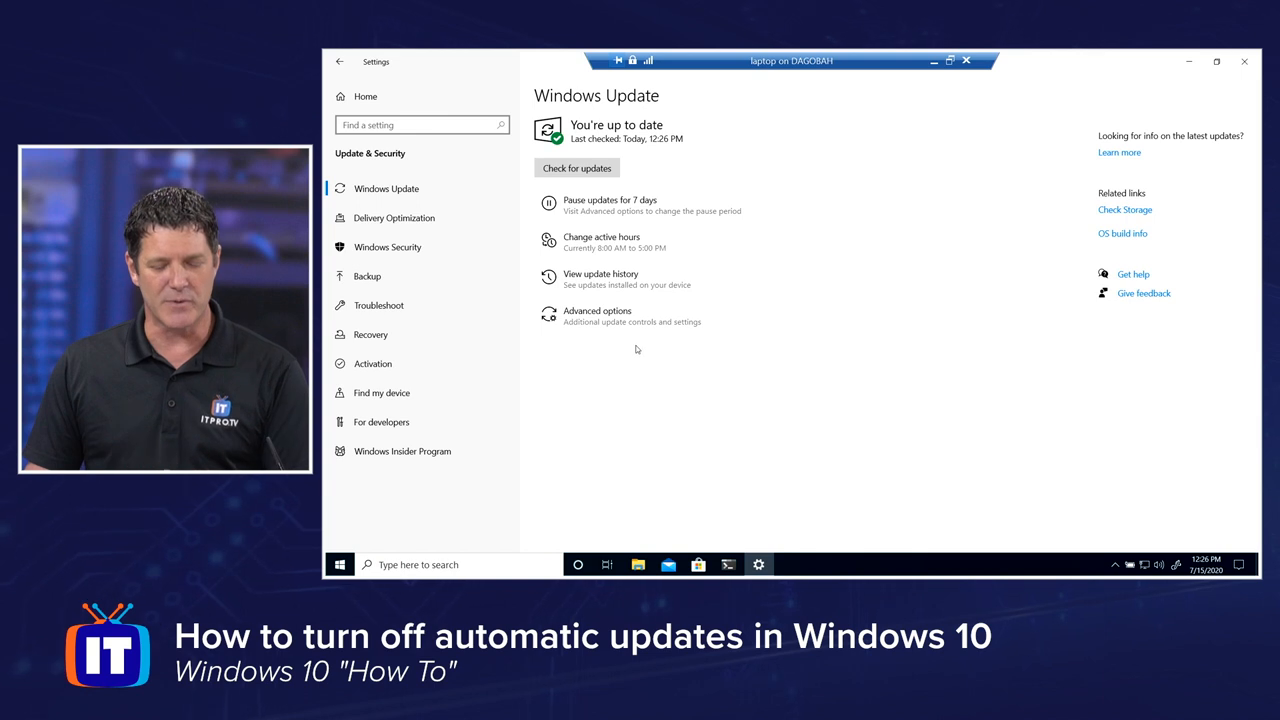
mouse_move(594, 338)
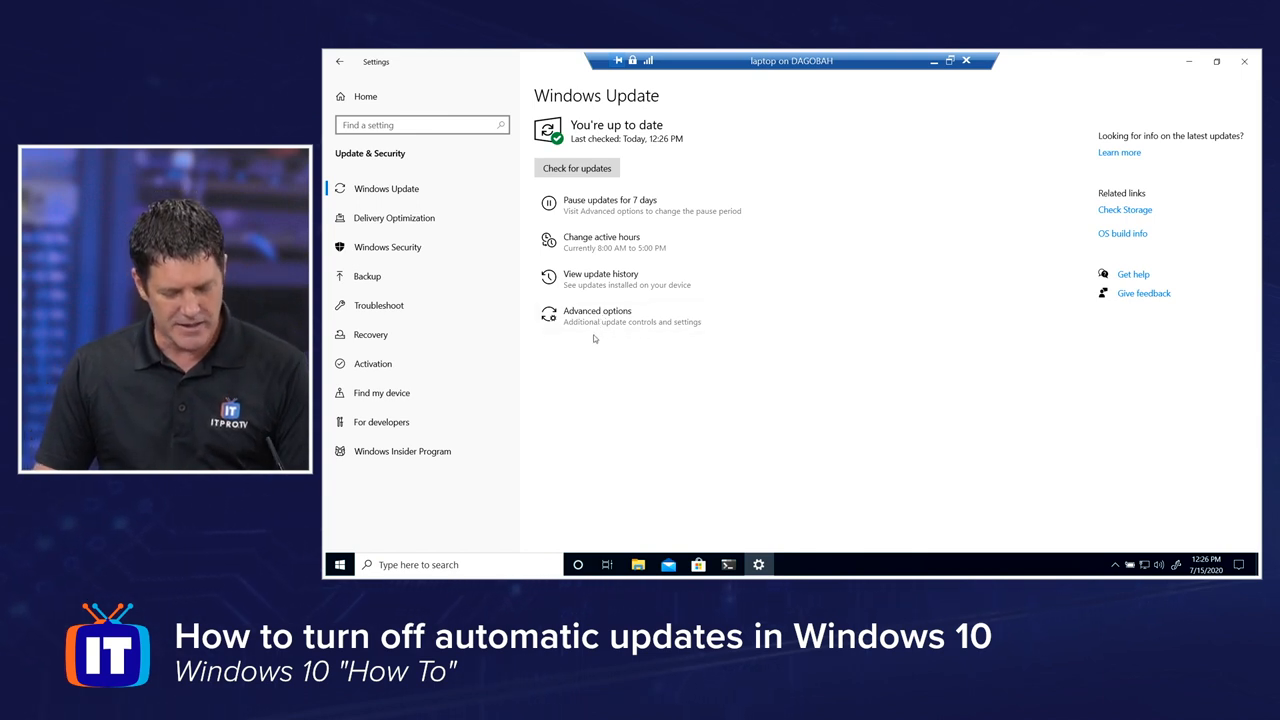
mouse_move(606, 390)
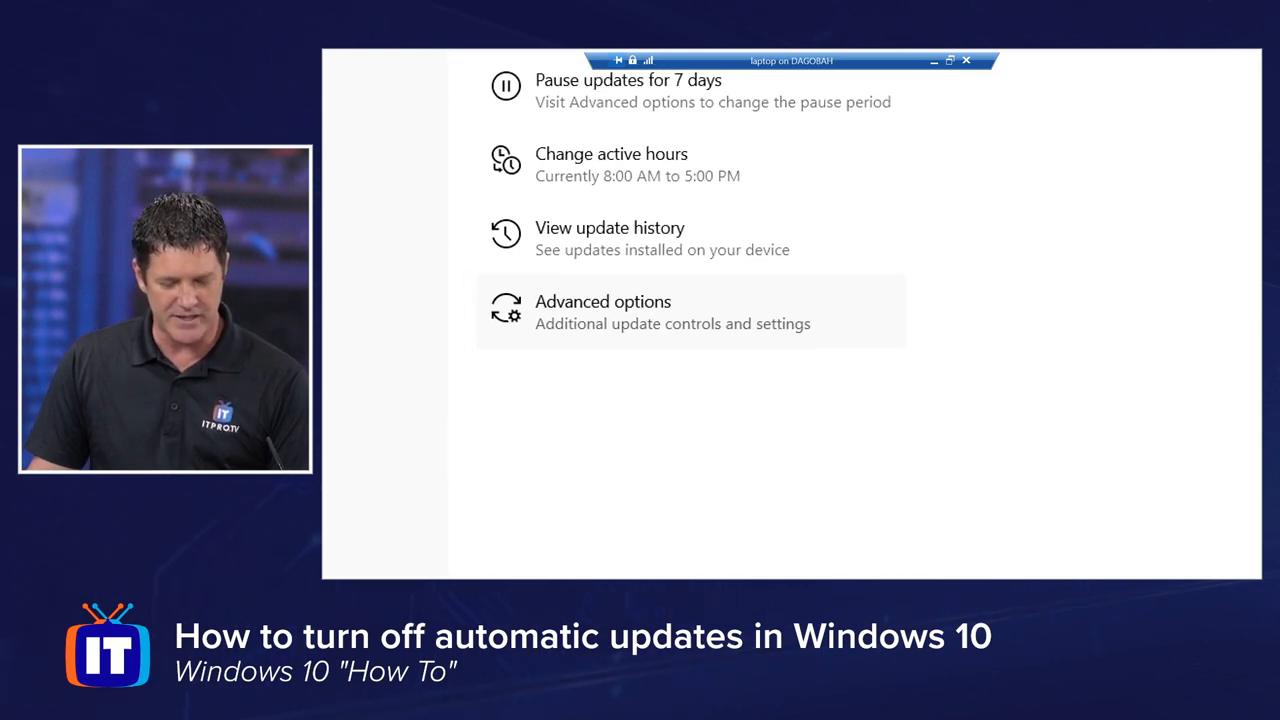
In Advanced options, pause updates until Monday, August 17, 2020.
left_click(602, 300)
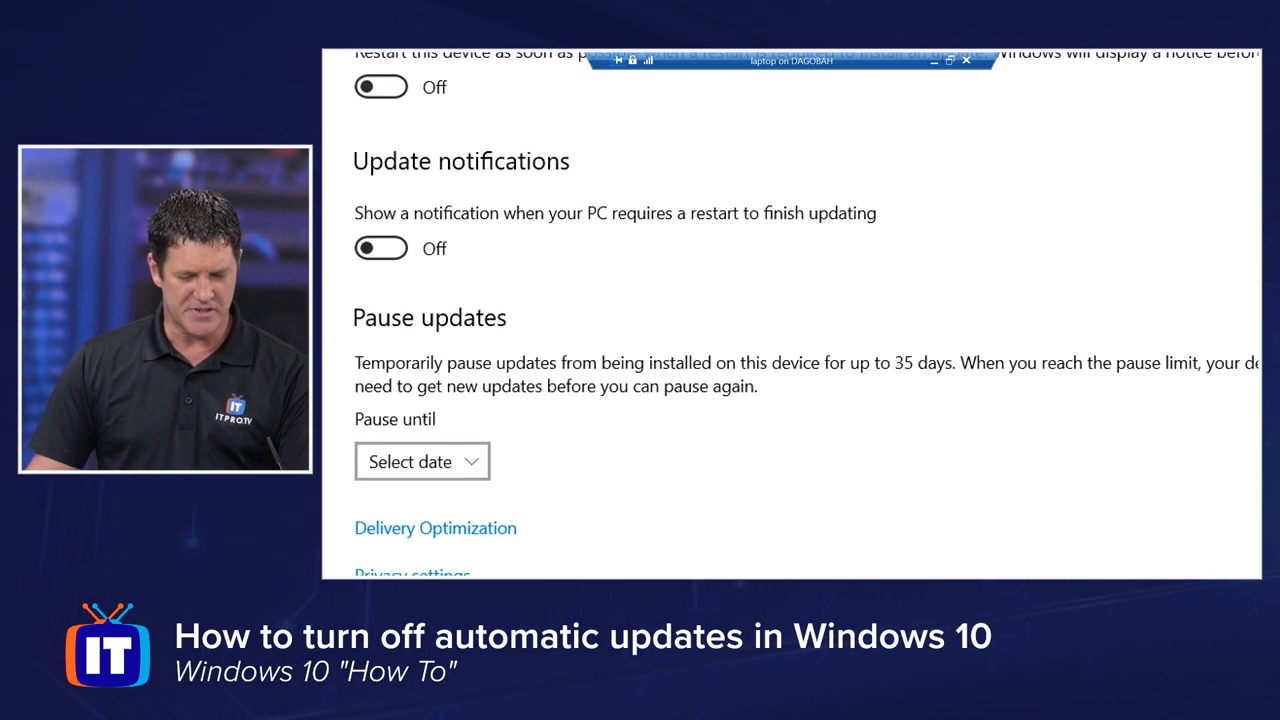
scroll("down", 3)
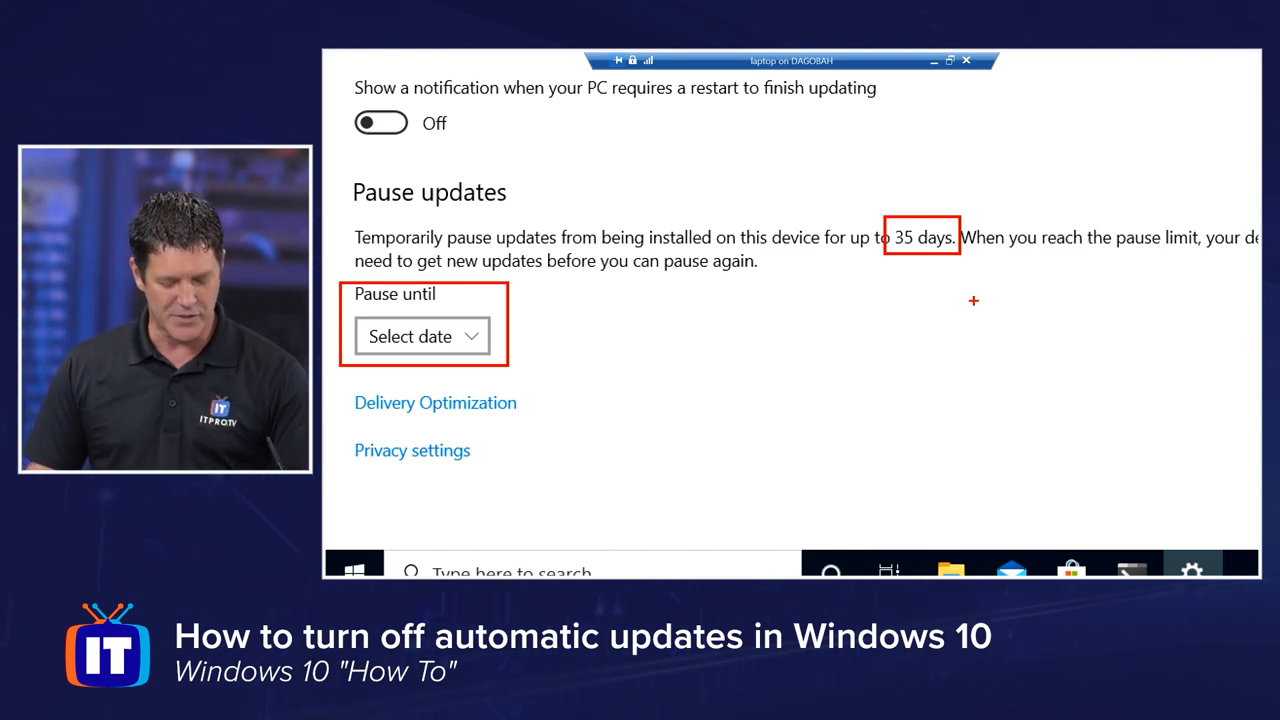
left_click(422, 336)
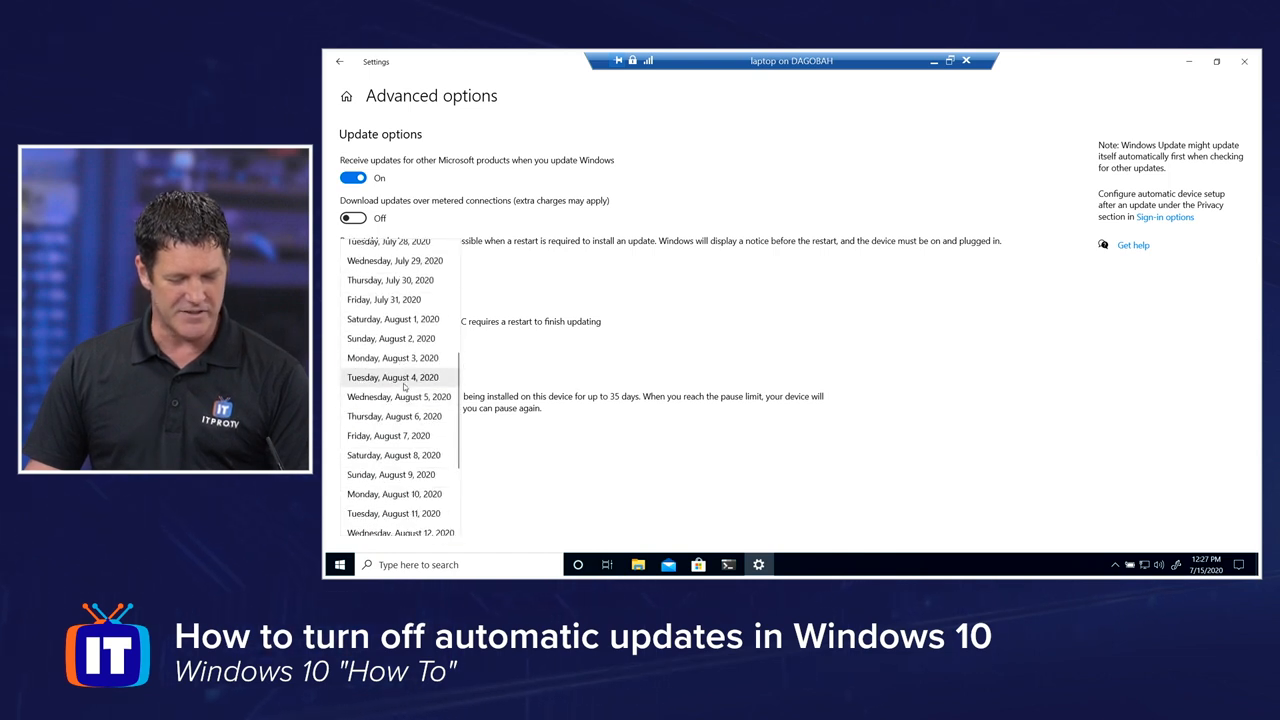
scroll("down", 3)
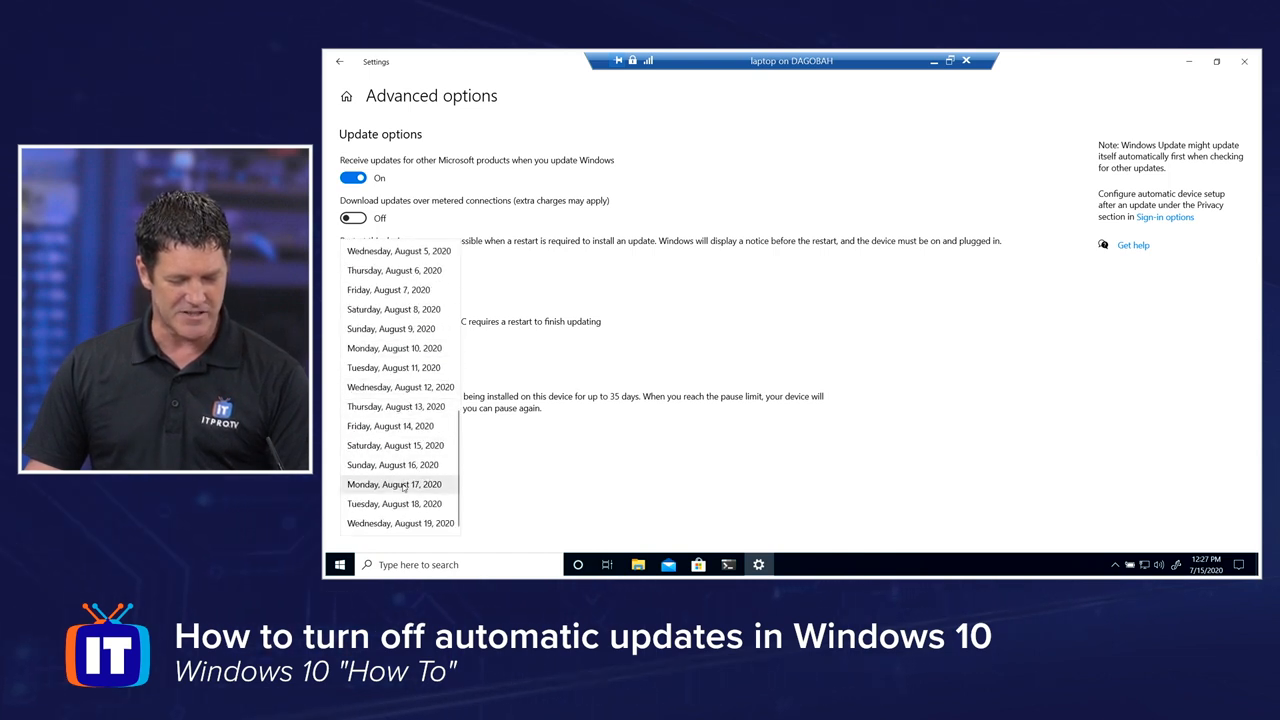
left_click(396, 484)
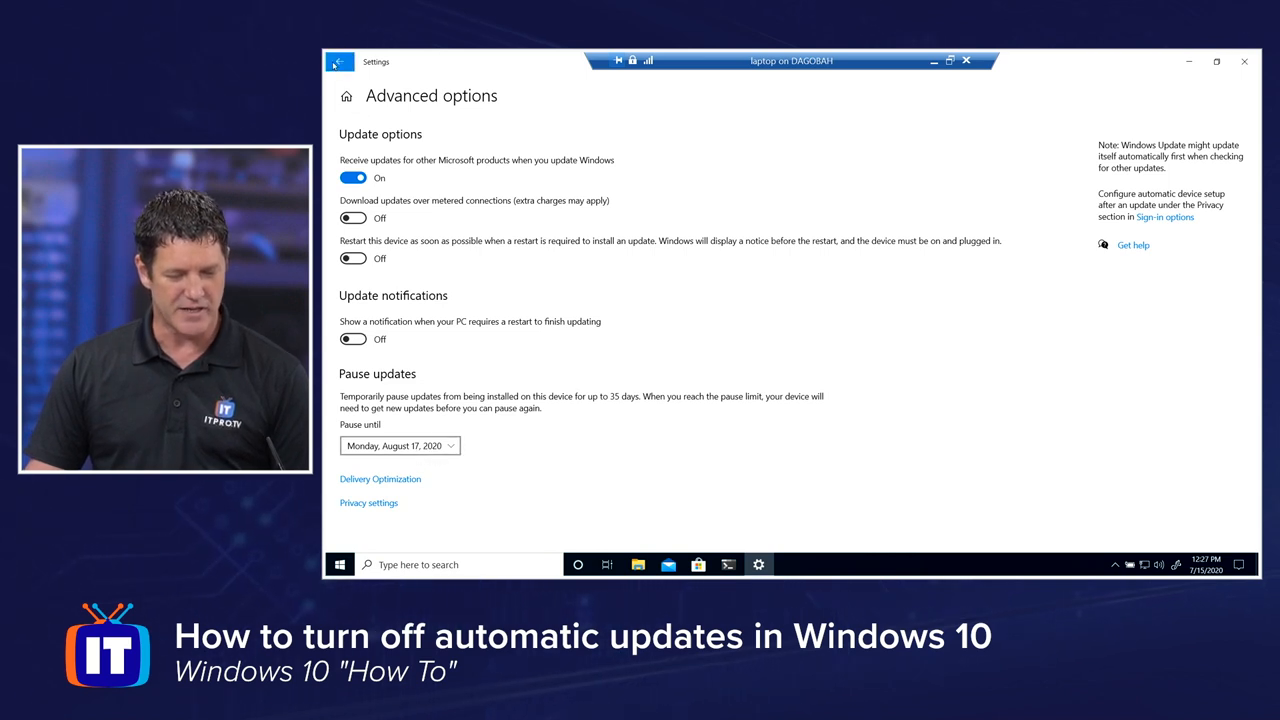
Return to Windows Update and resume the updates paused until 8/17/2020.
left_click(338, 62)
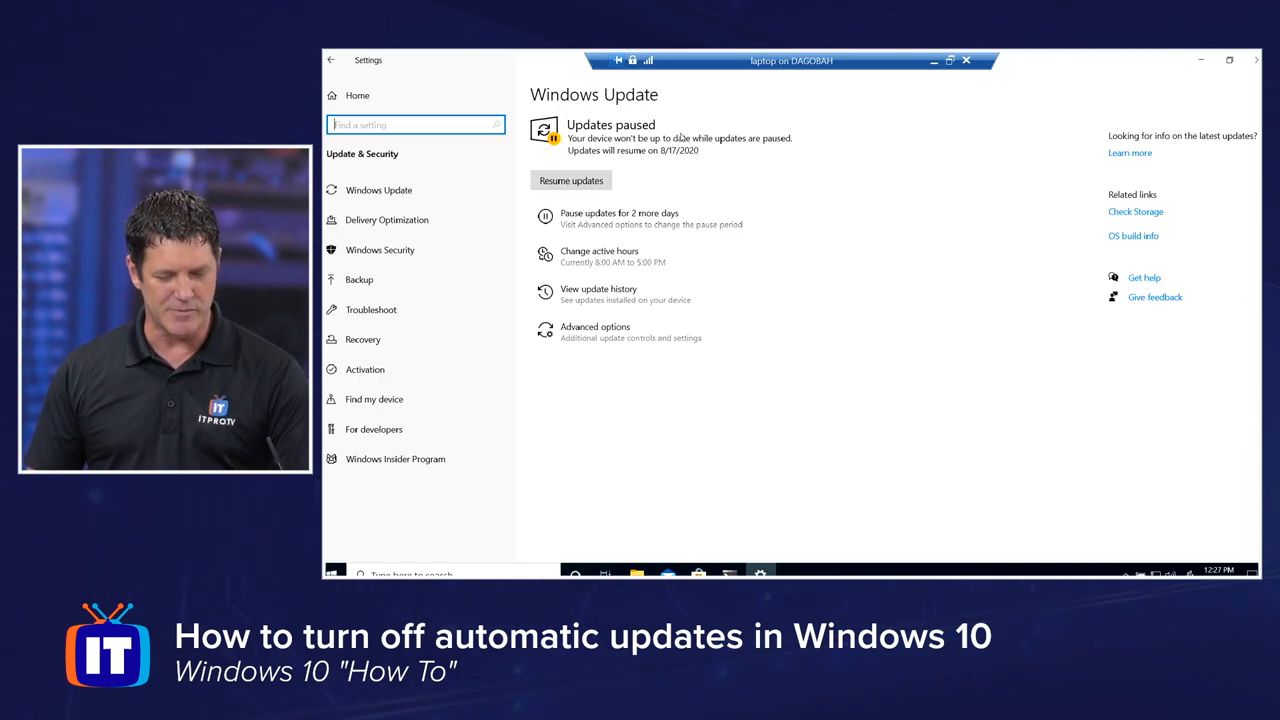
left_click(572, 180)
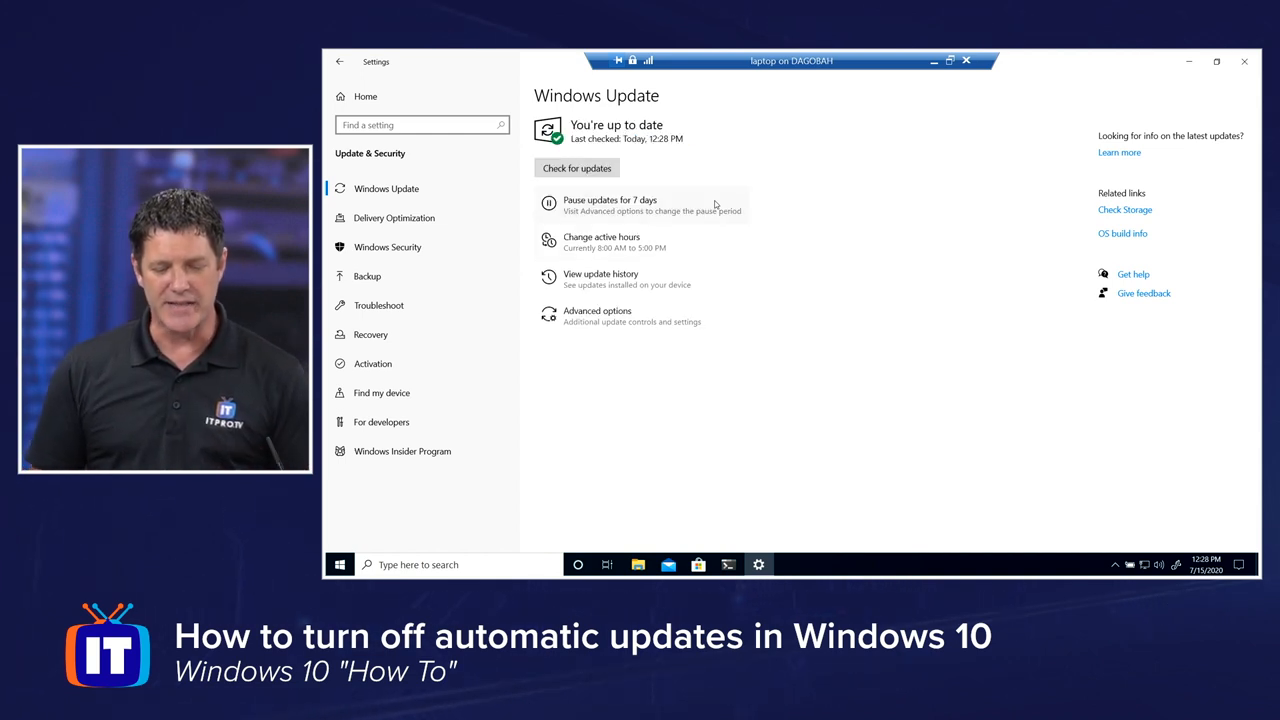
mouse_move(624, 386)
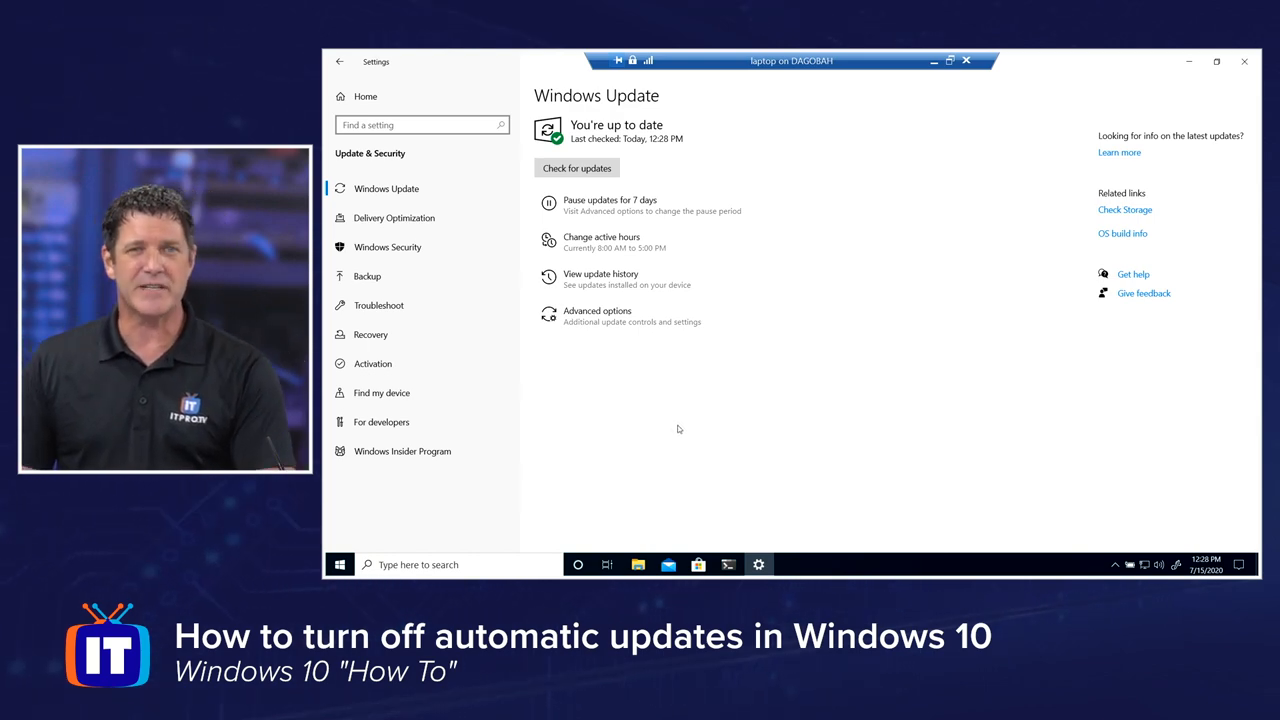
mouse_move(706, 422)
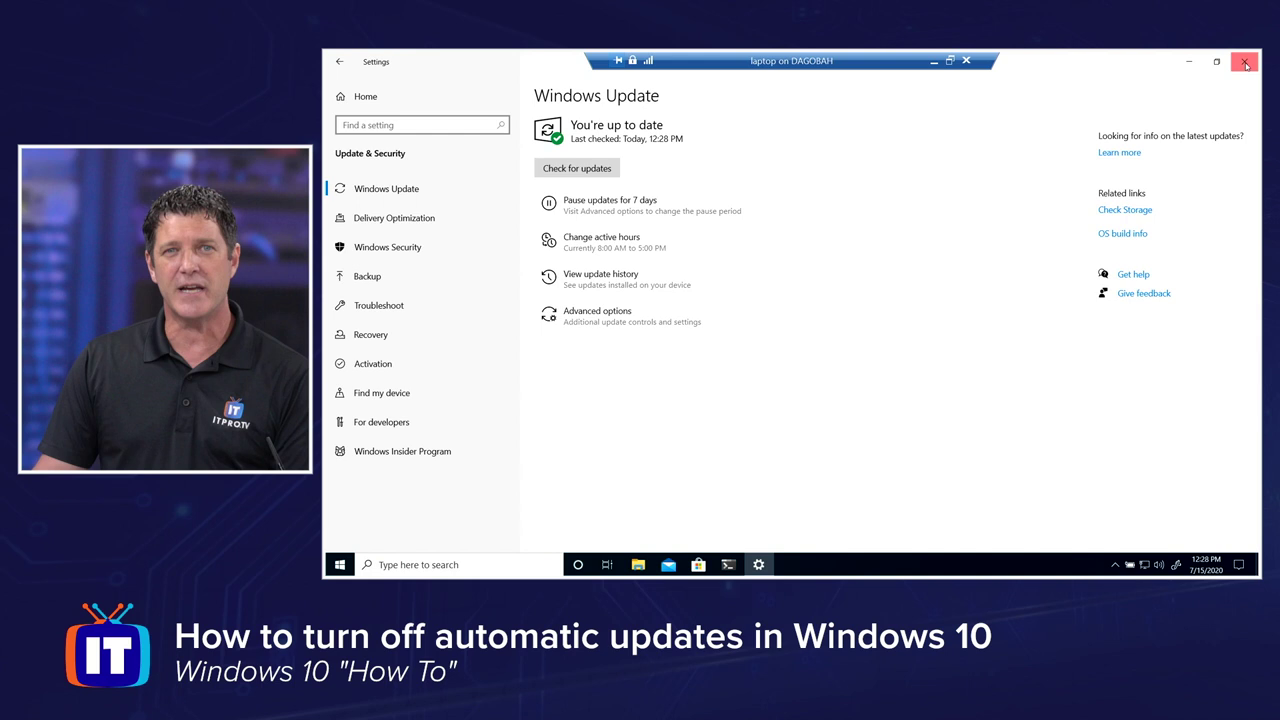
Close Settings and search the taskbar for 'group' to find Edit group policy.
left_click(1244, 62)
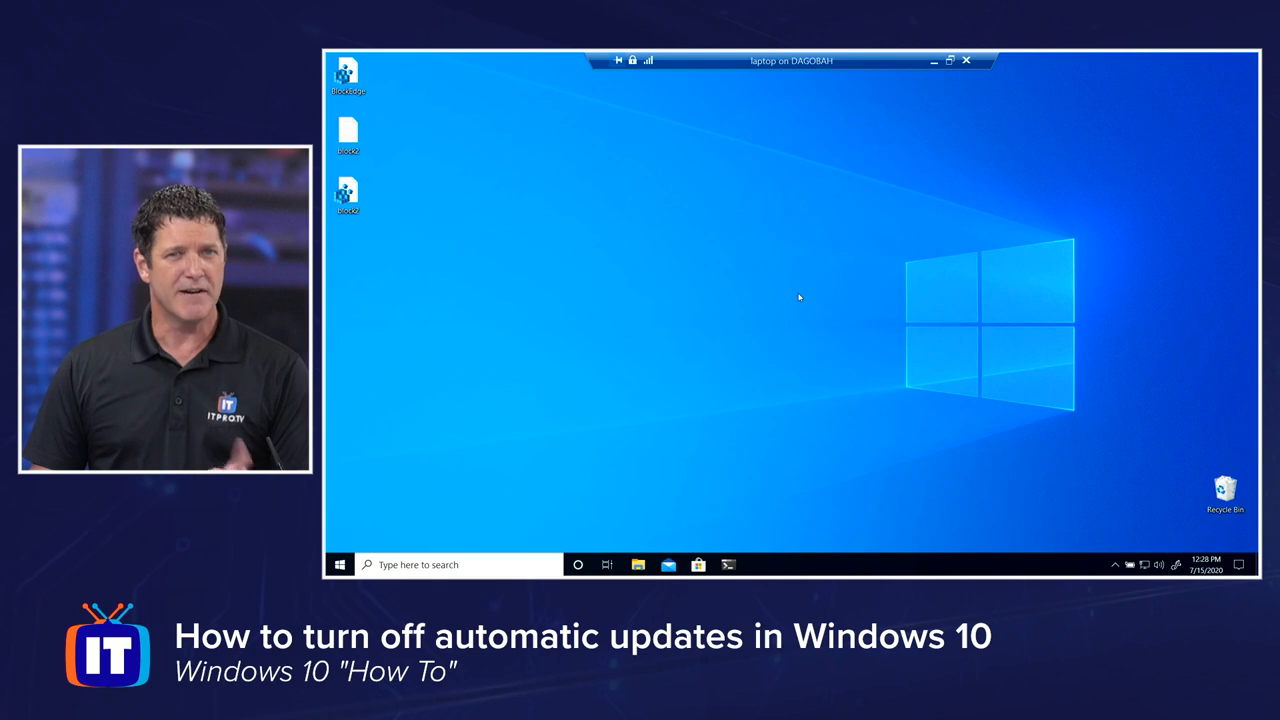
mouse_move(644, 356)
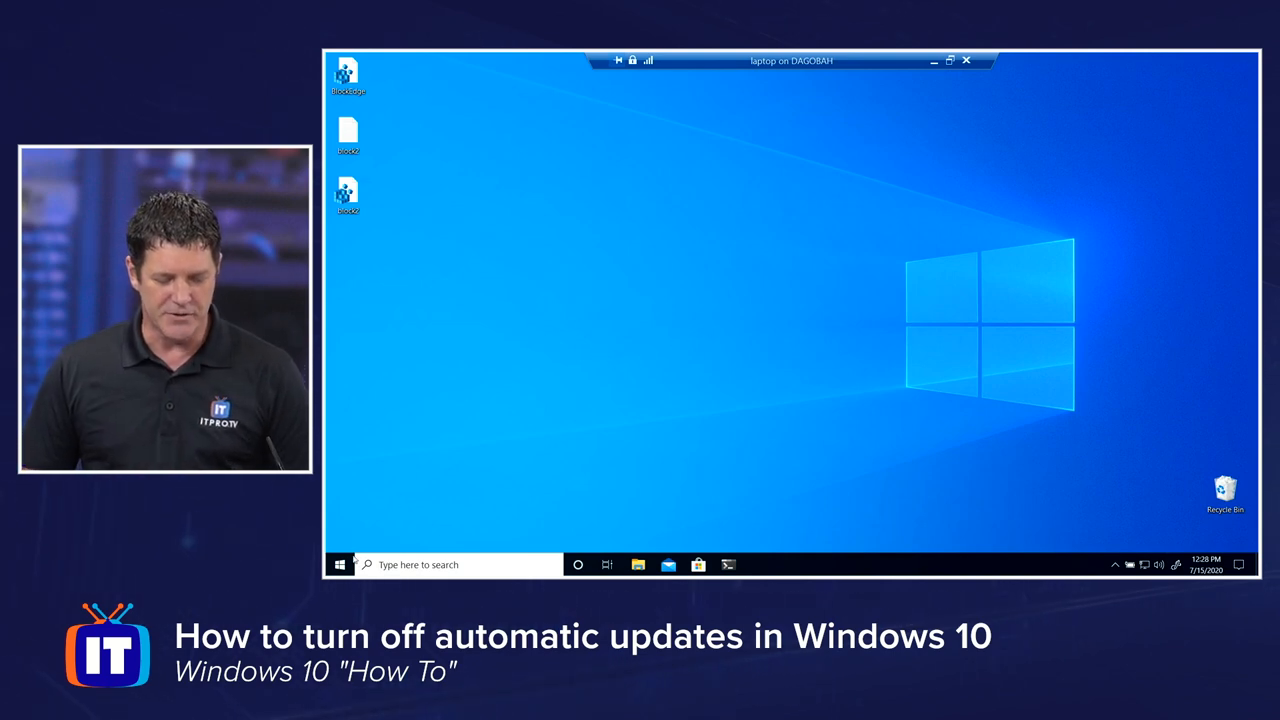
left_click(344, 564)
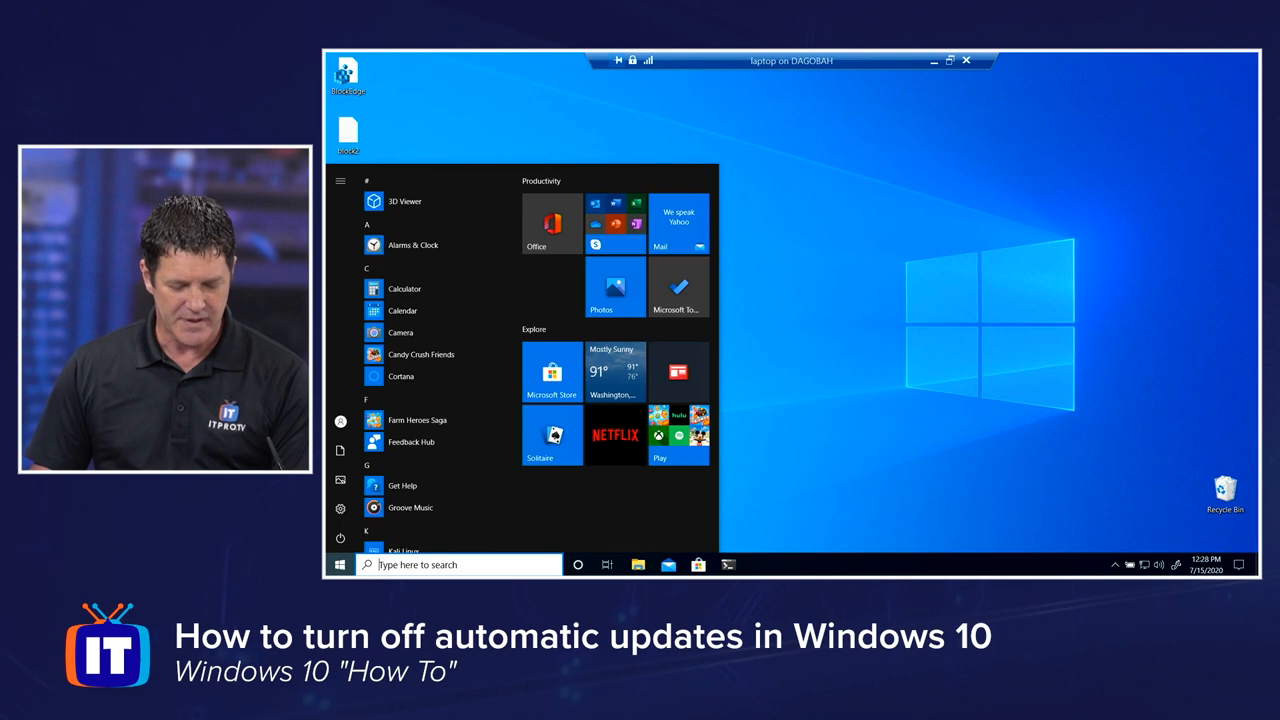
type("gro")
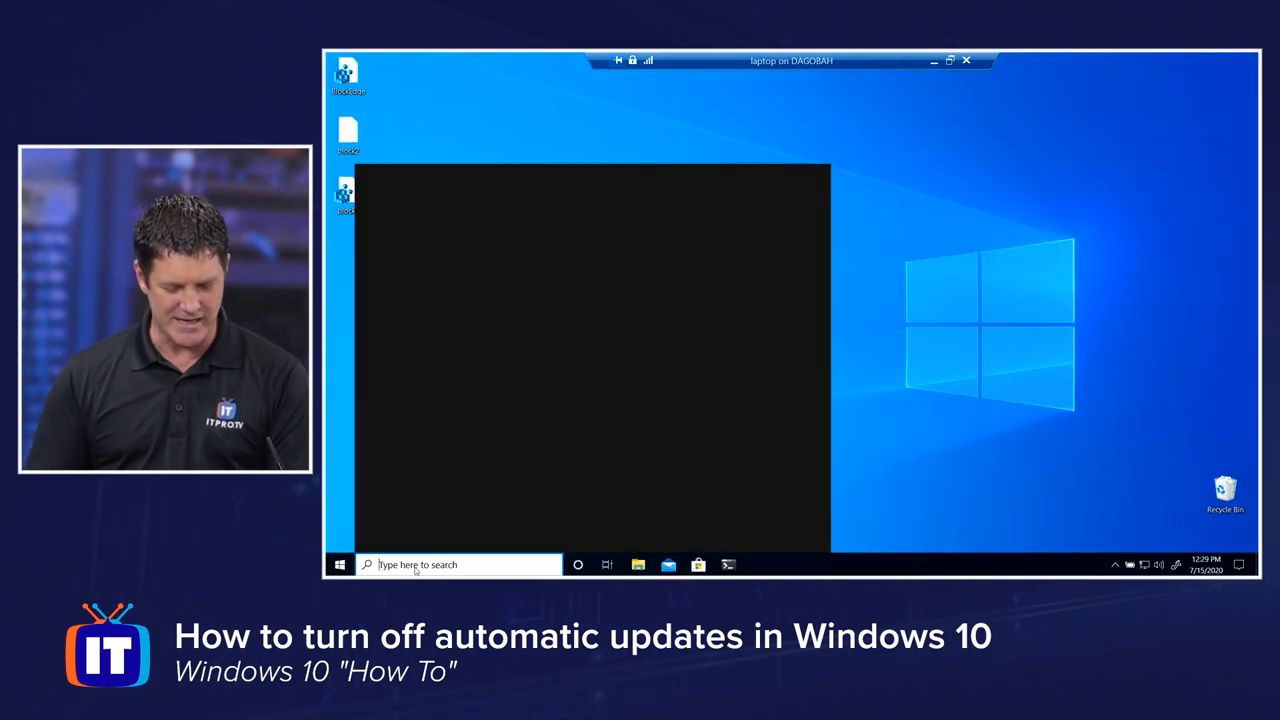
type("grop")
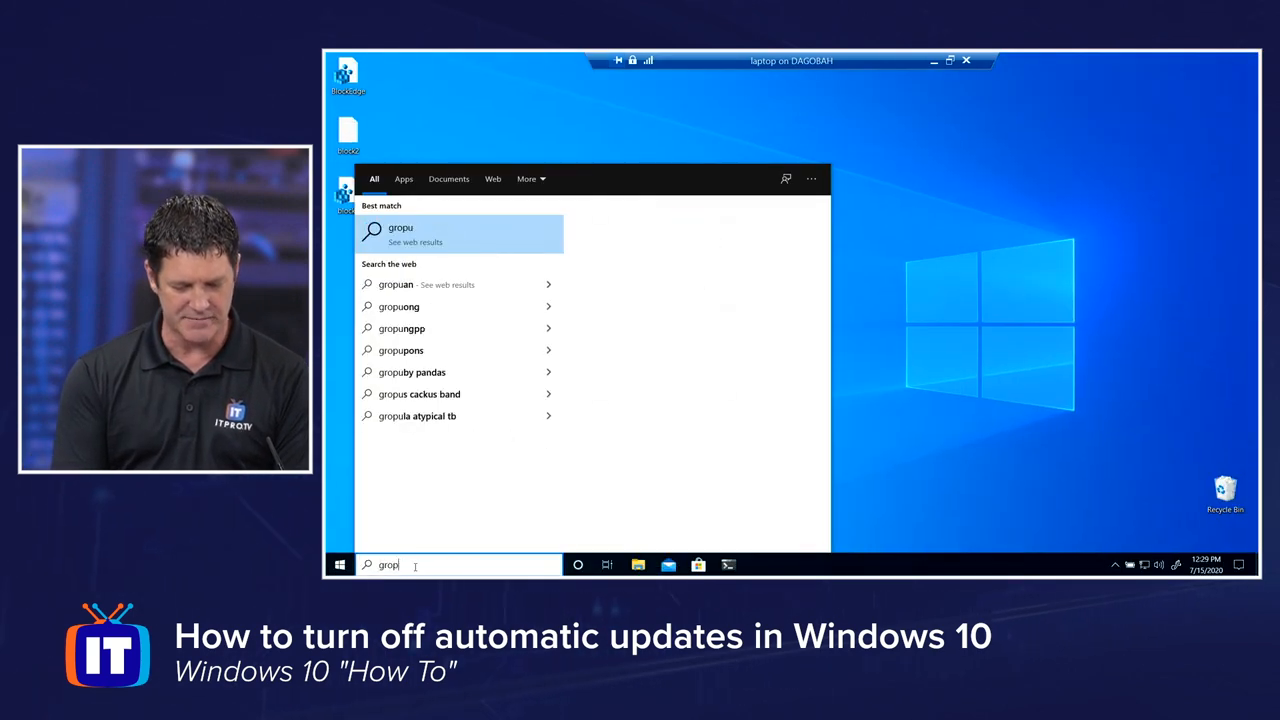
type("group")
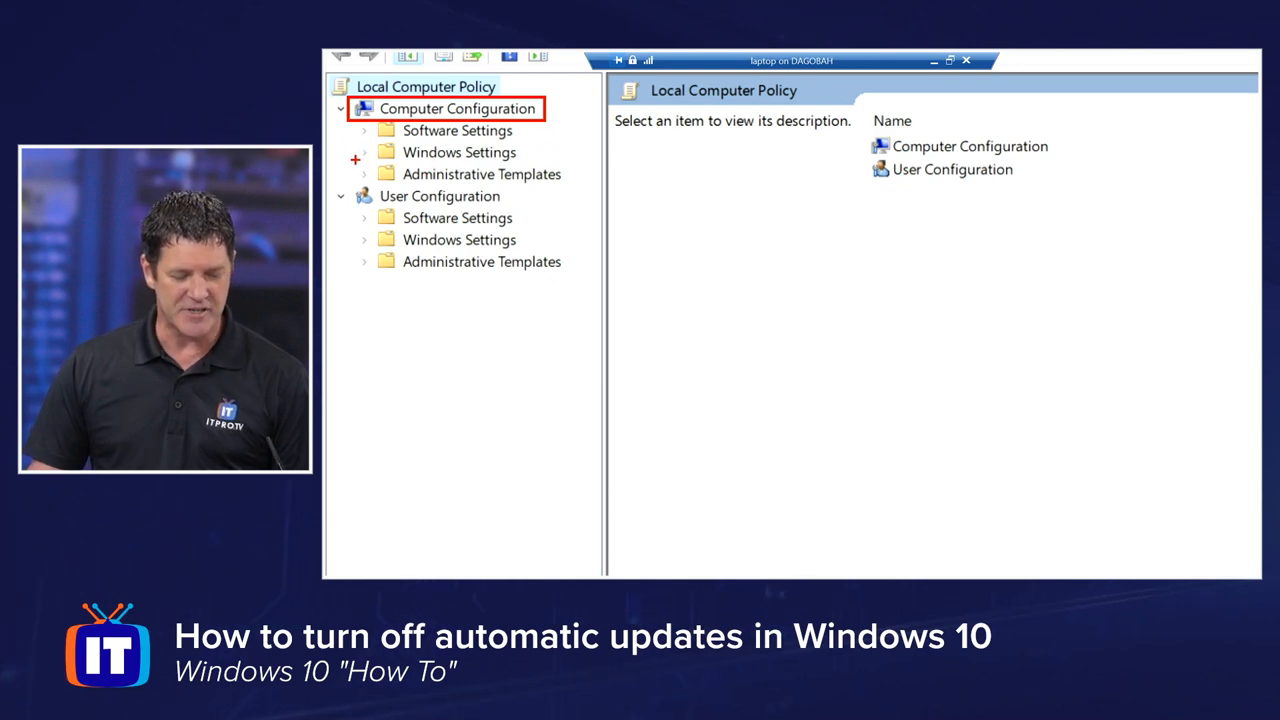
Expand Computer Configuration and its Administrative Templates in the policy tree.
left_click(480, 172)
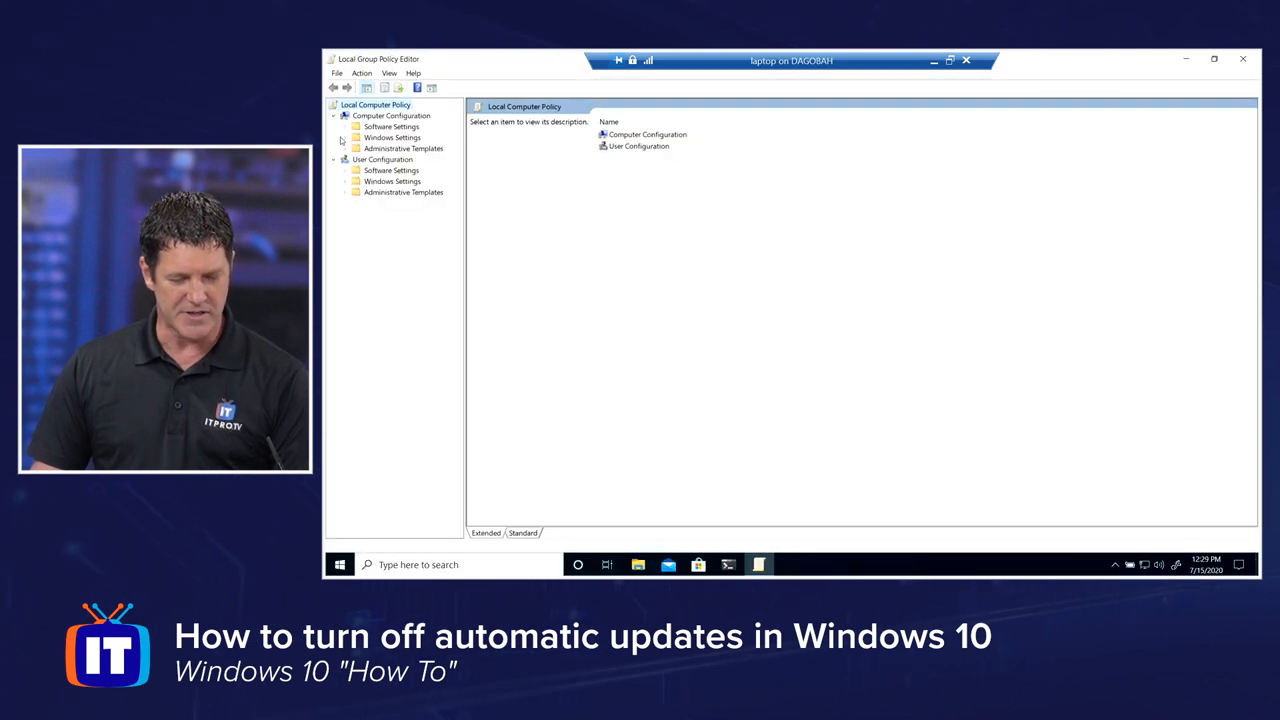
left_click(344, 148)
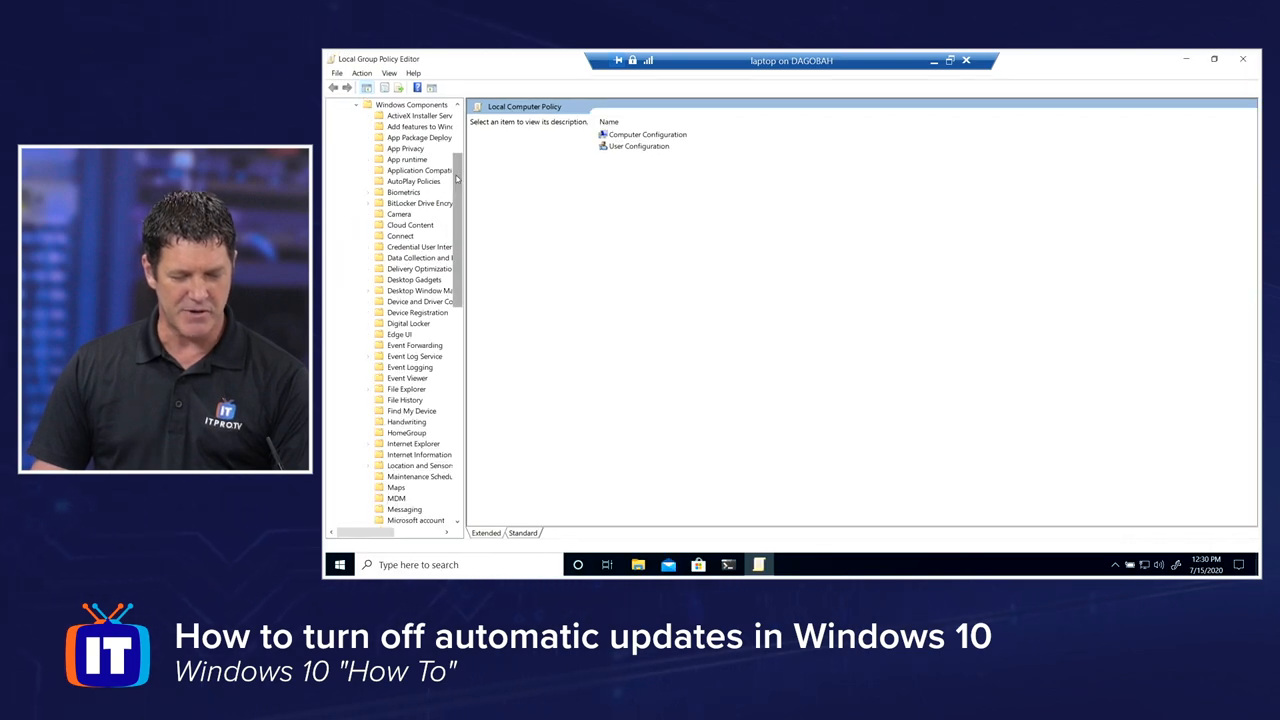
Select the Windows Update folder under Windows Components to list its policies.
scroll("down", 3)
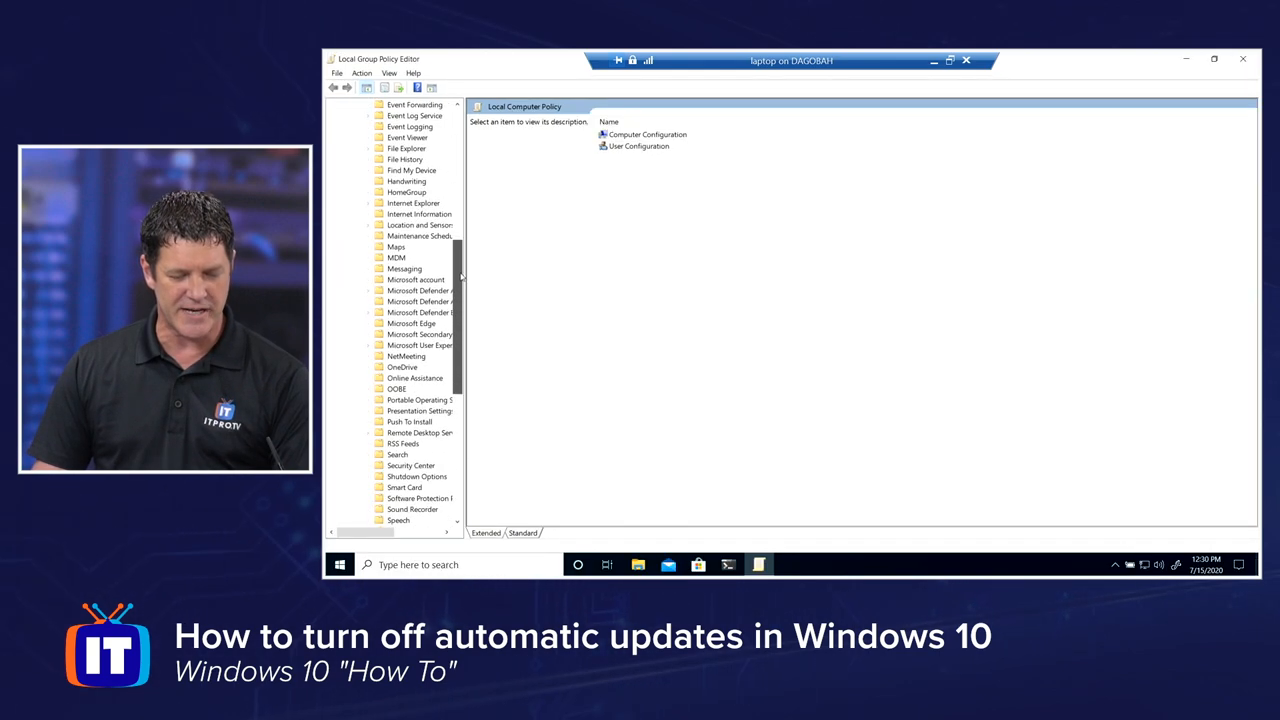
scroll("down", 3)
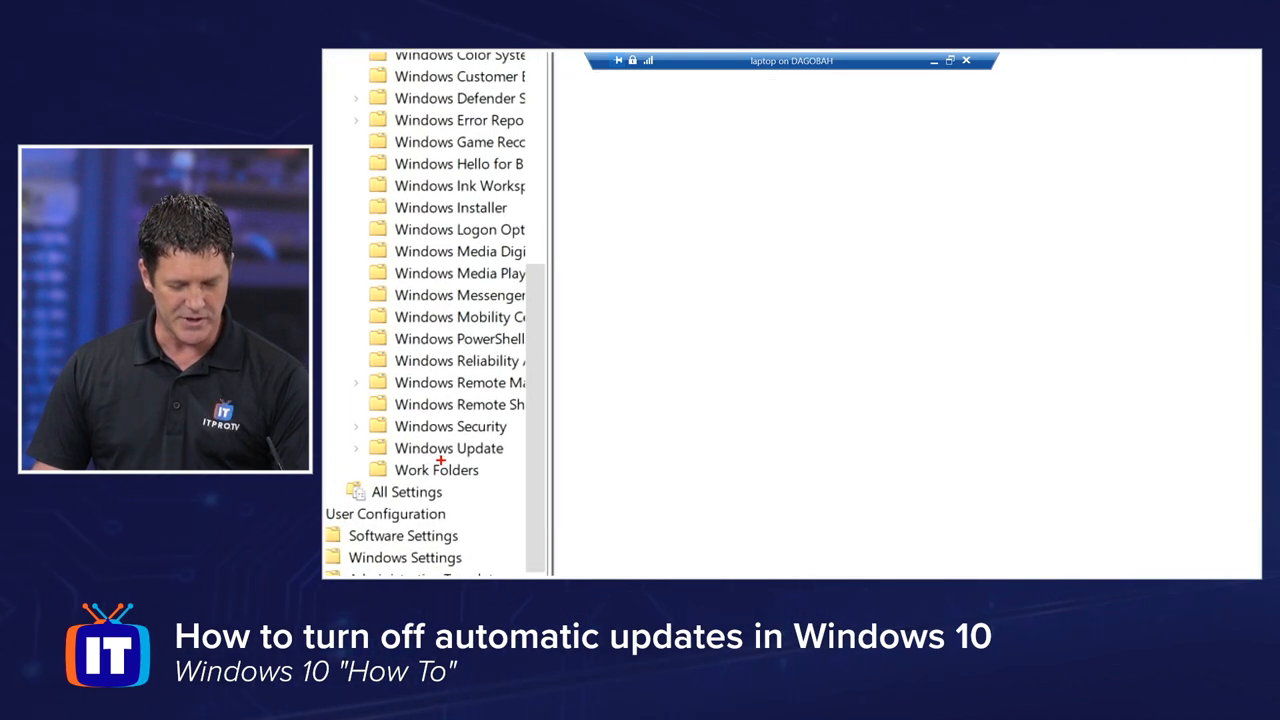
left_click(448, 448)
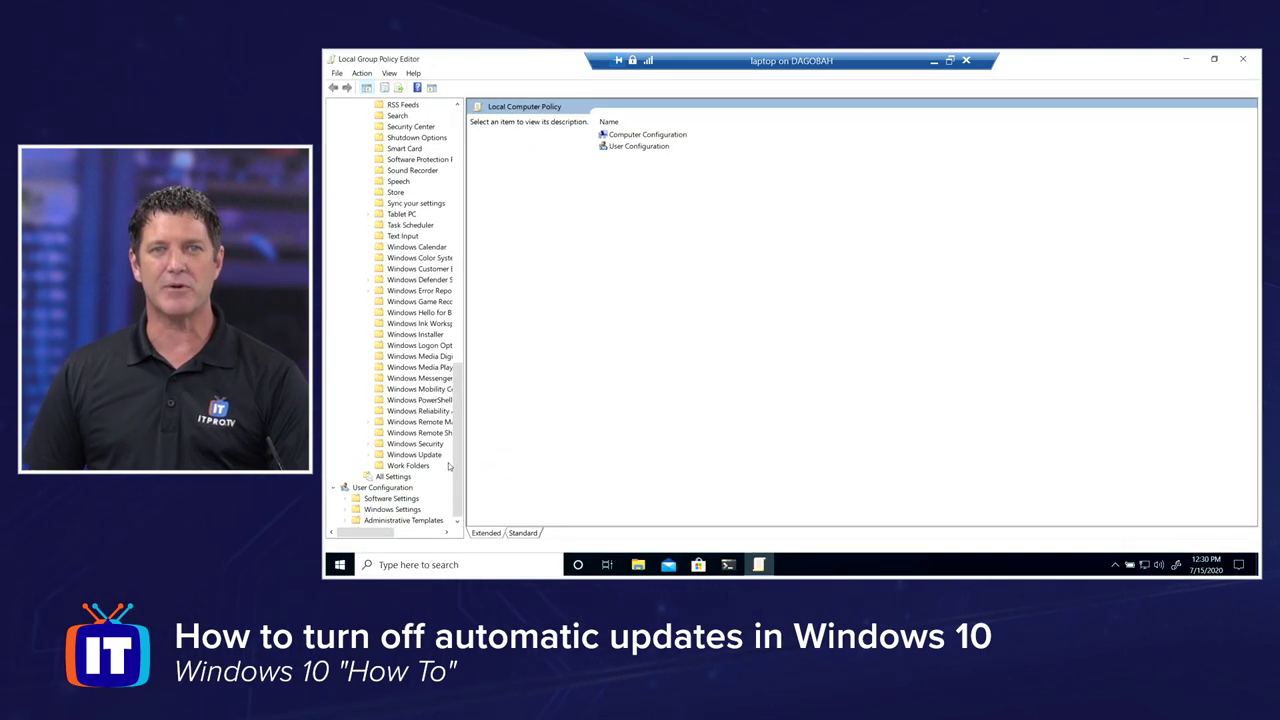
left_click(412, 454)
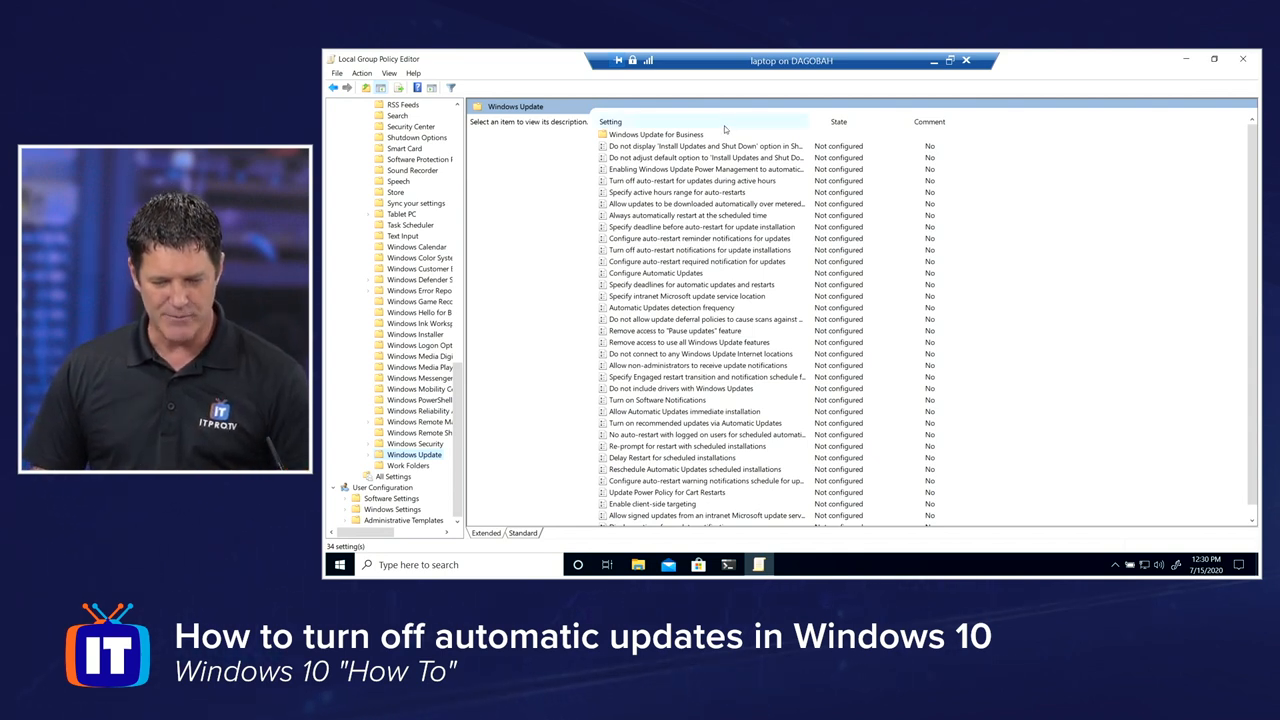
Sort the Windows Update policies by the Setting column.
left_click(616, 122)
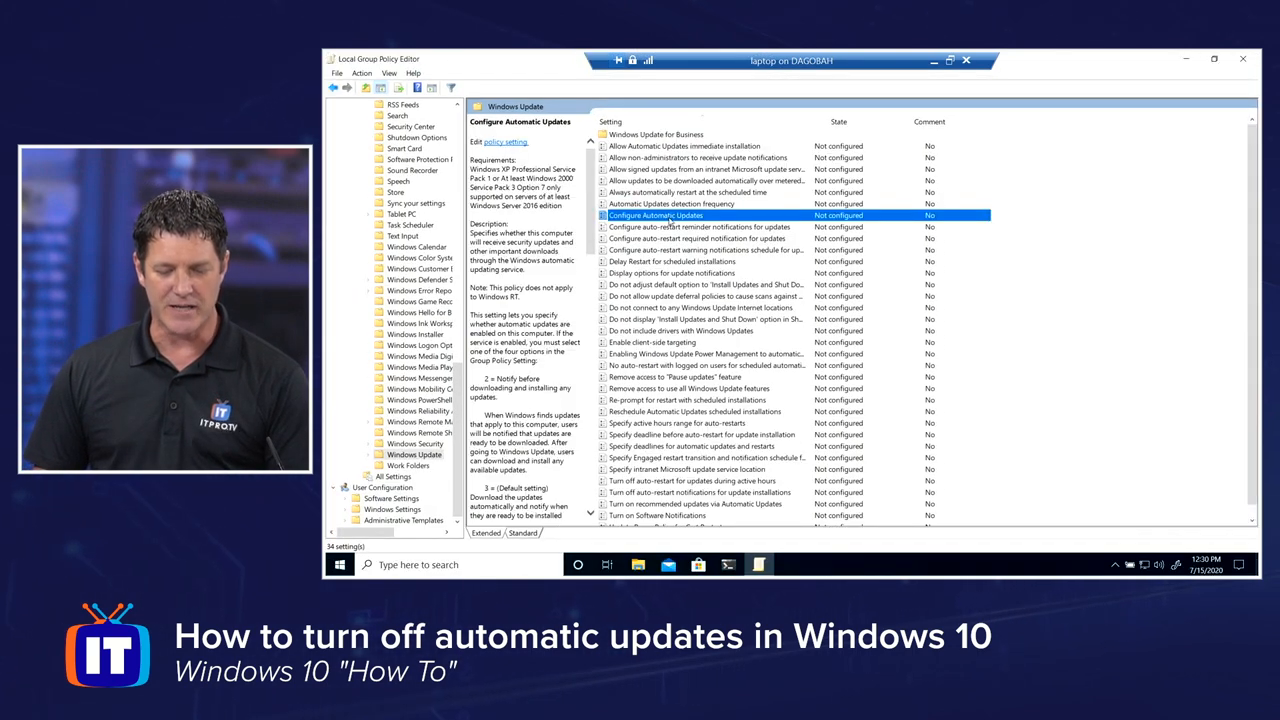
Set Configure Automatic Updates to Disabled and apply it in the maximized policy window.
double_click(656, 216)
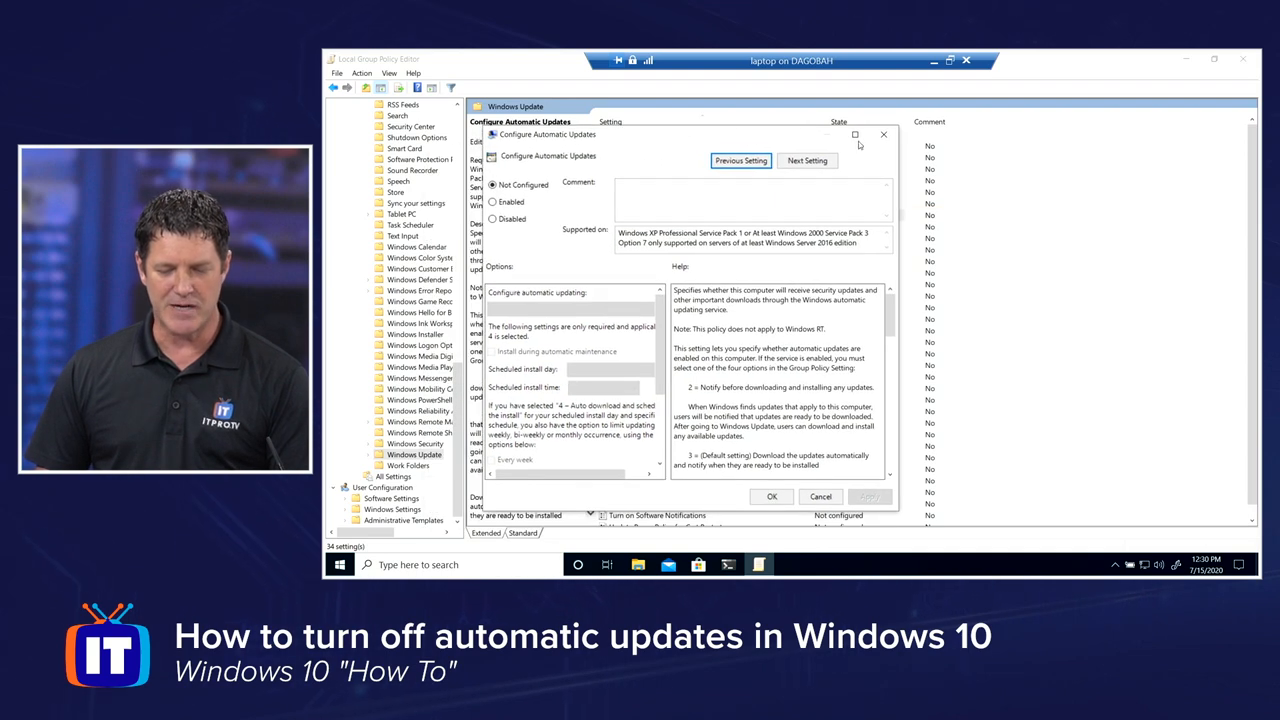
left_click(852, 134)
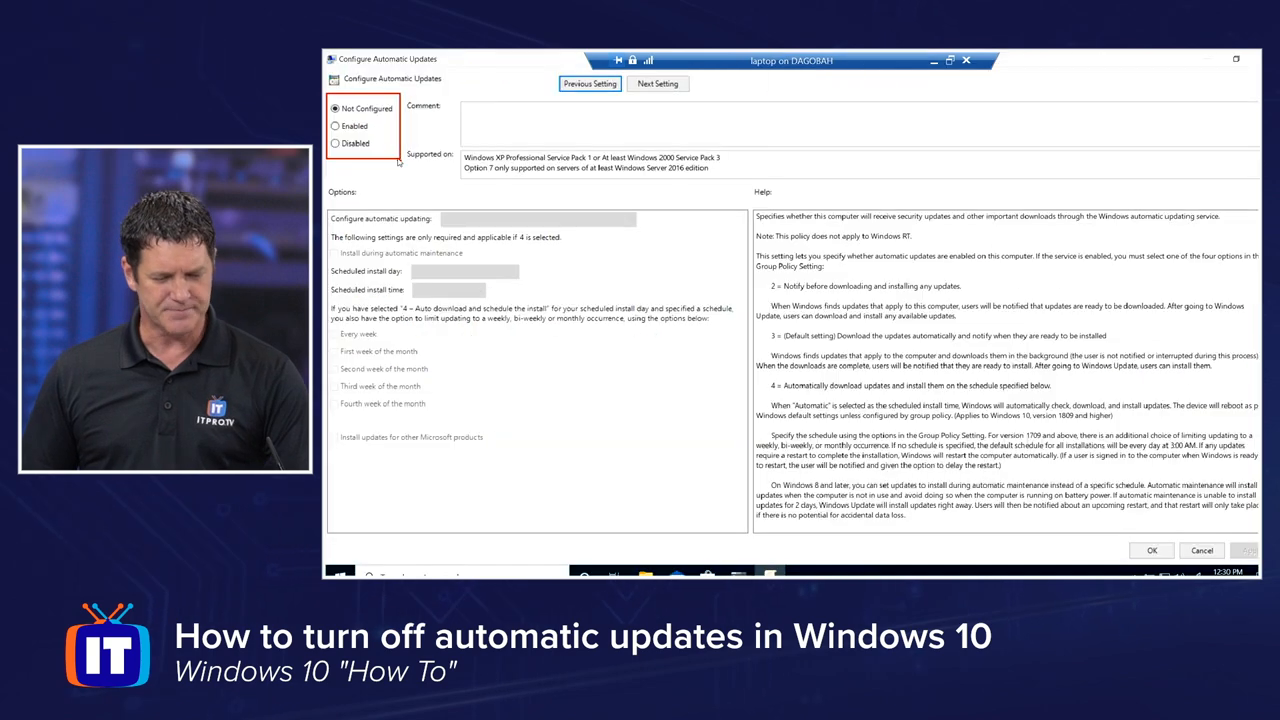
left_click(332, 140)
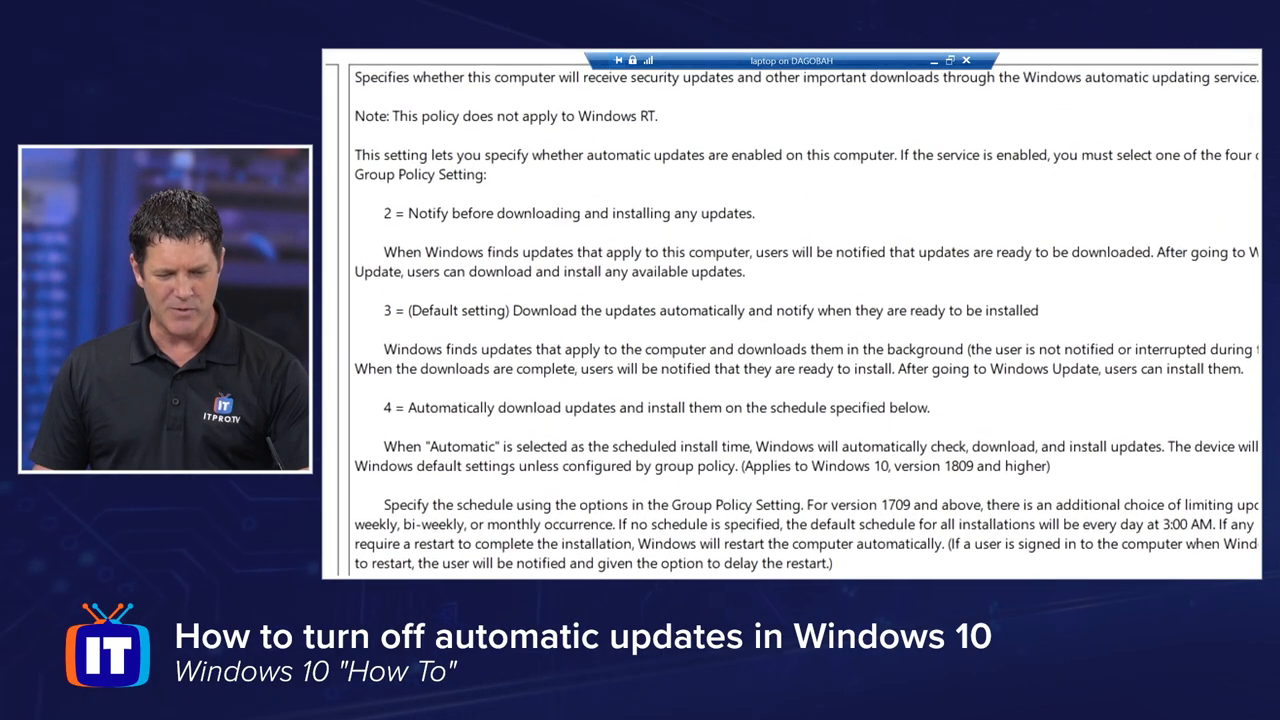
scroll("down", 3)
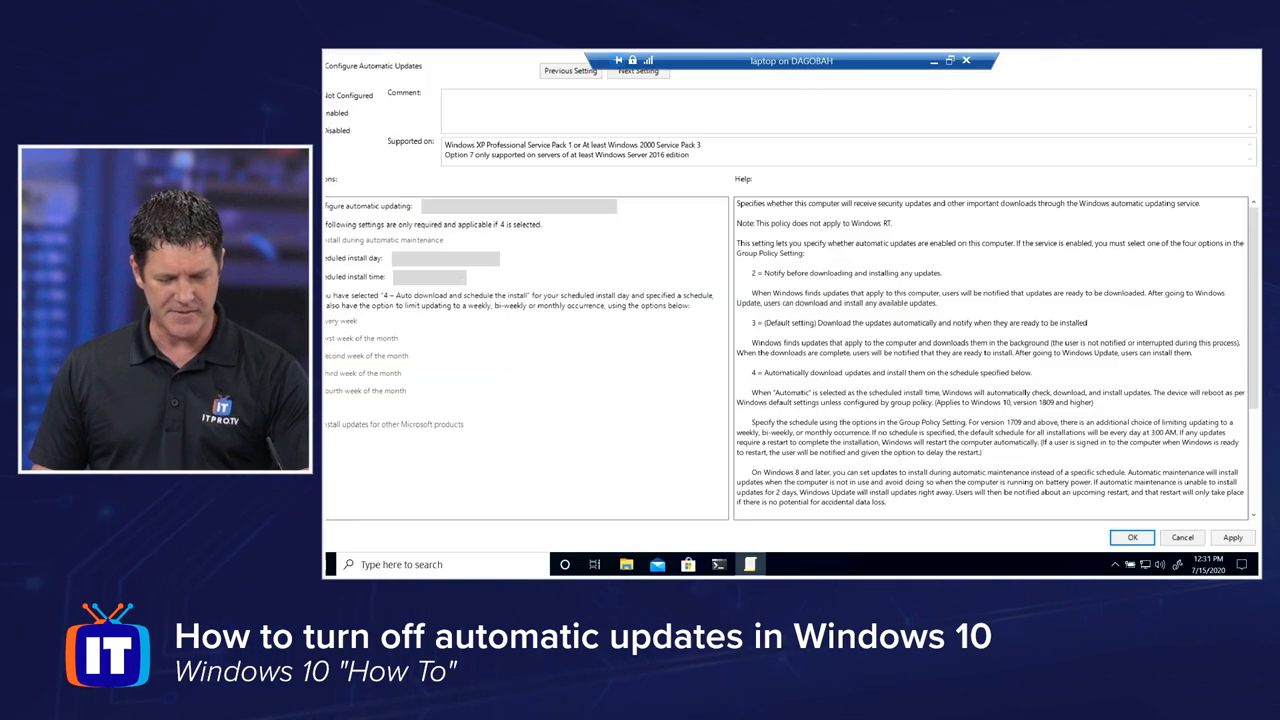
left_click(334, 140)
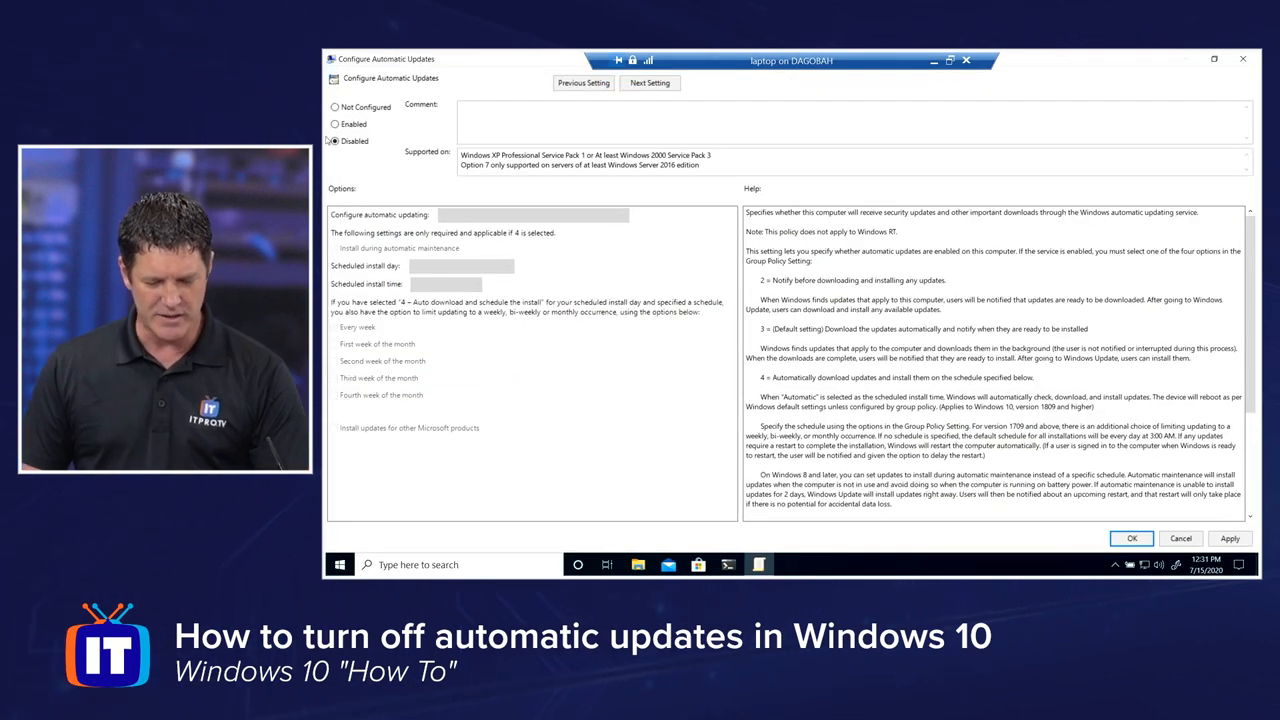
left_click(332, 140)
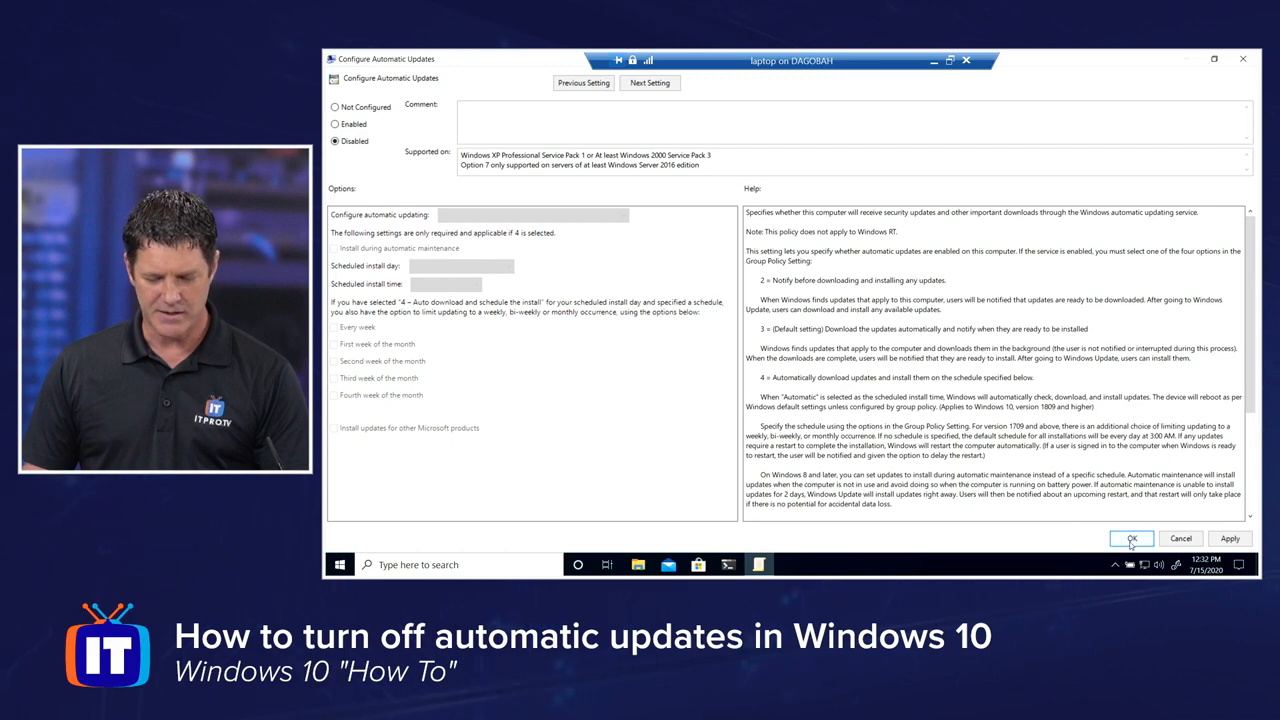
Confirm the Disabled setting for Configure Automatic Updates and leave the desktop showing.
left_click(1132, 540)
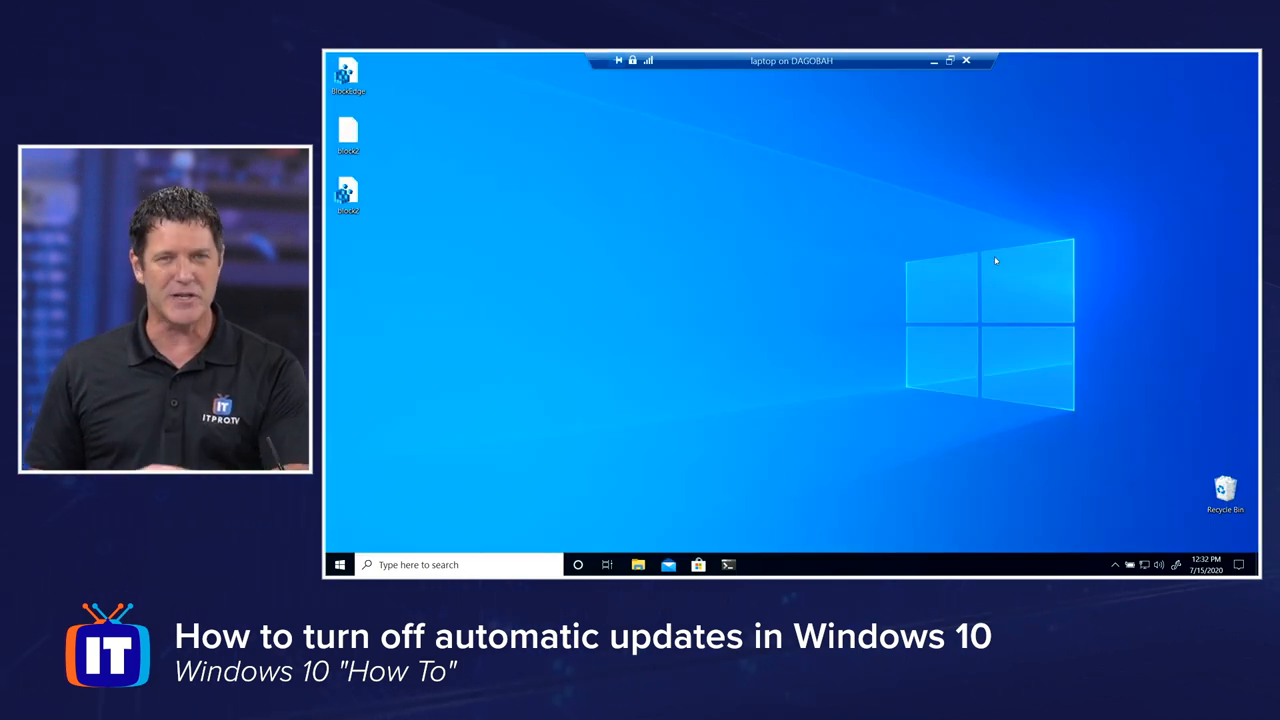
mouse_move(868, 352)
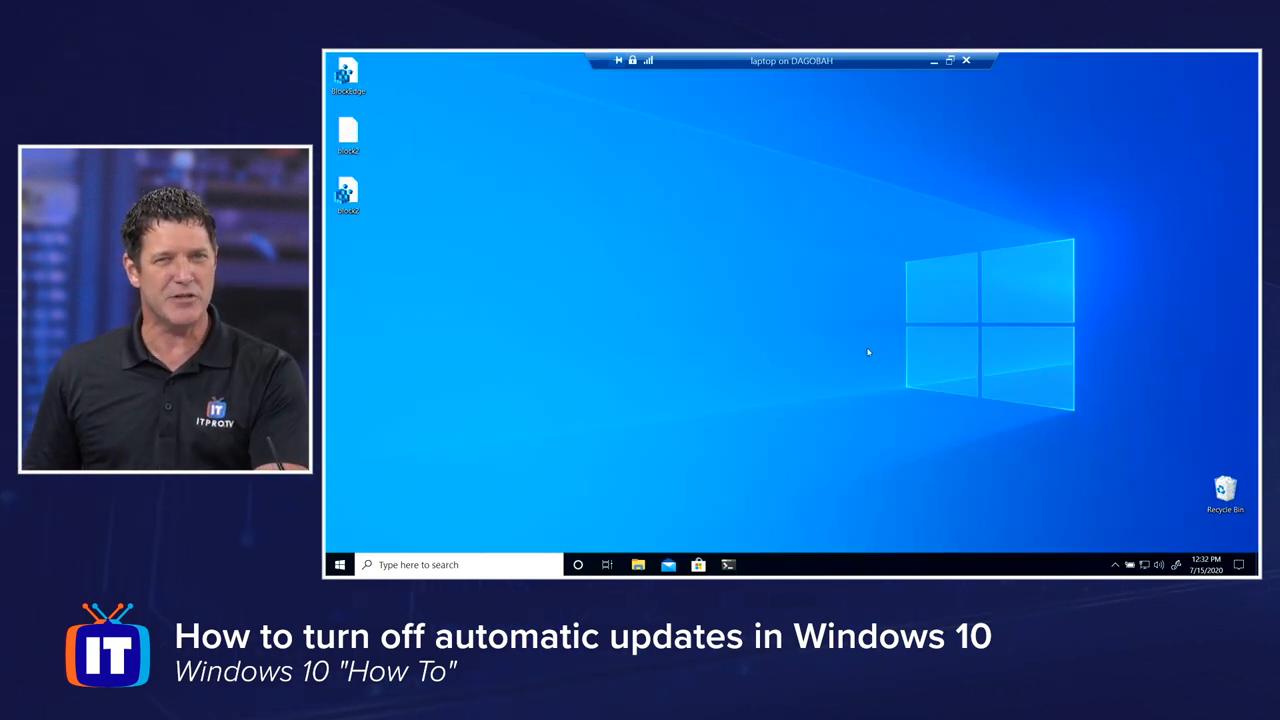
mouse_move(840, 368)
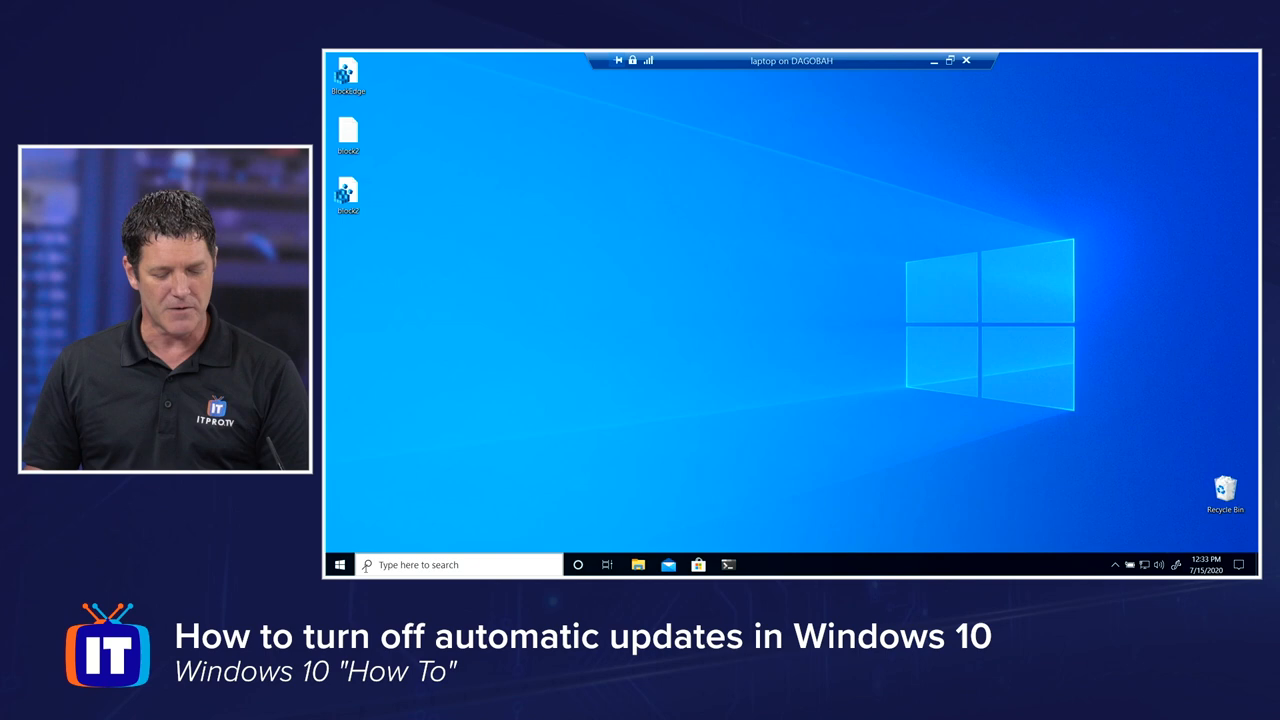
Navigate from Start to Settings > Update & Security > Windows Update to see the organization-managed message.
left_click(340, 564)
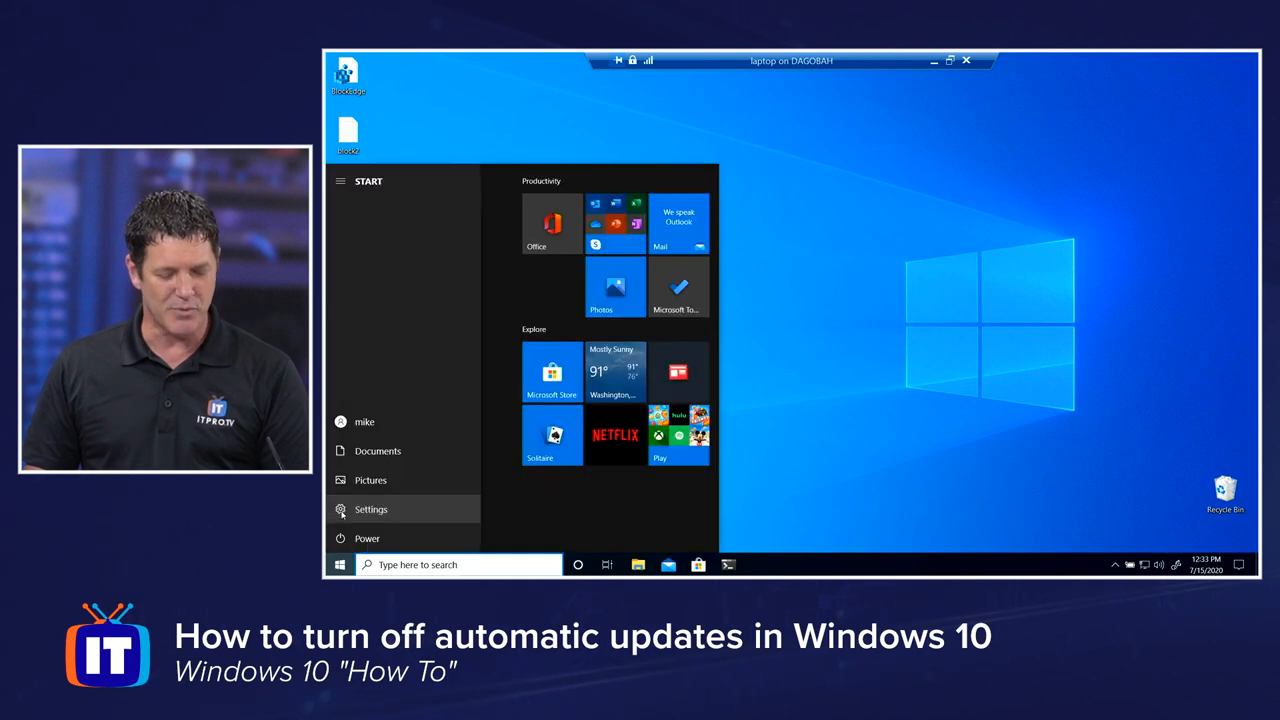
left_click(372, 510)
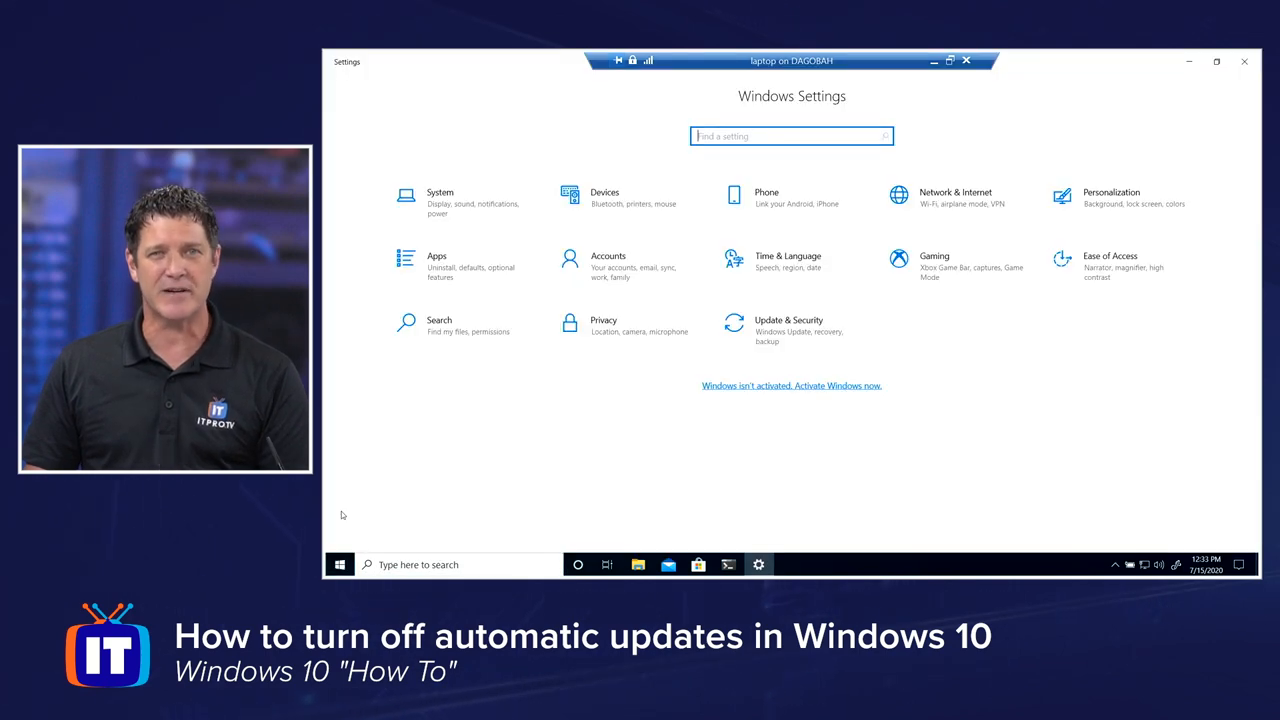
mouse_move(696, 344)
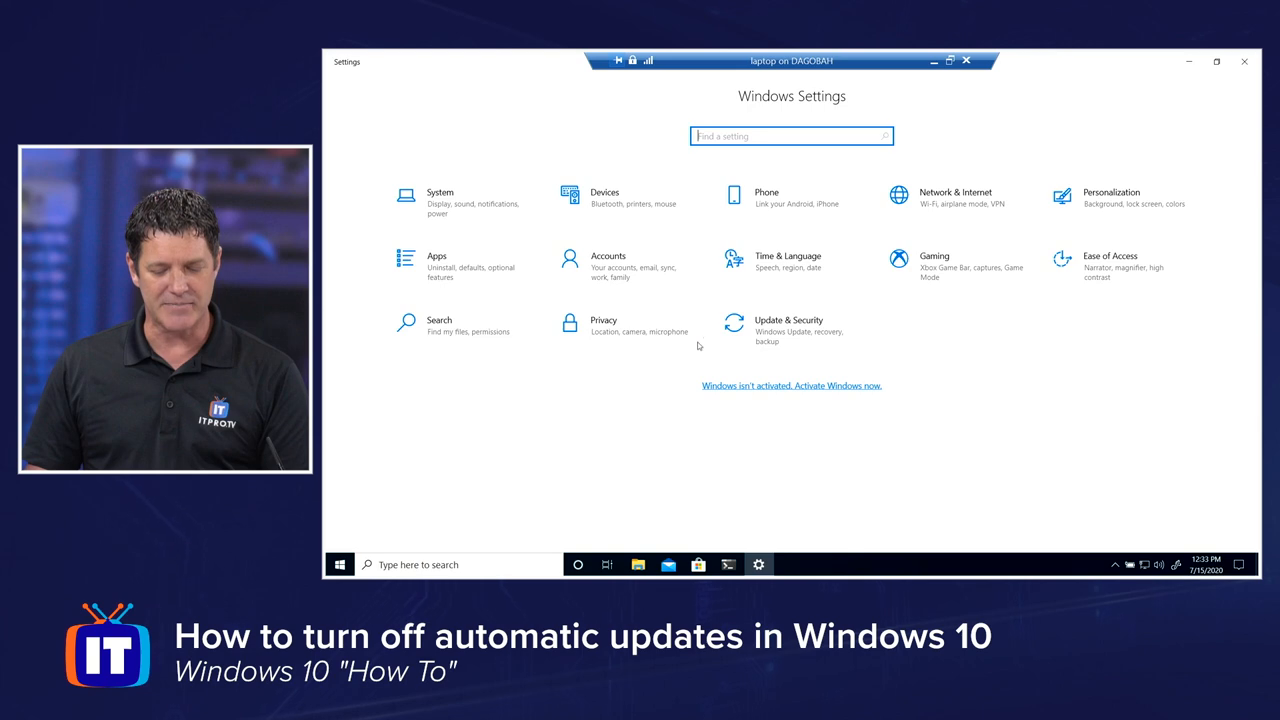
left_click(804, 320)
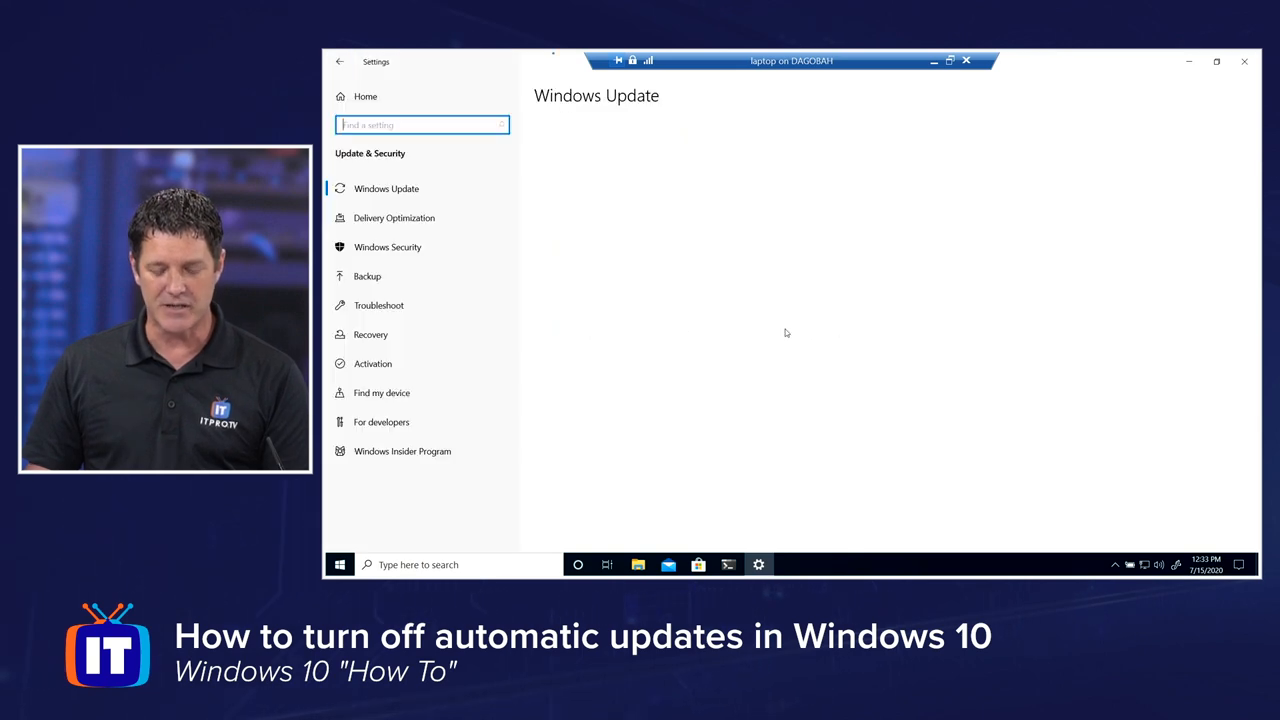
left_click(386, 188)
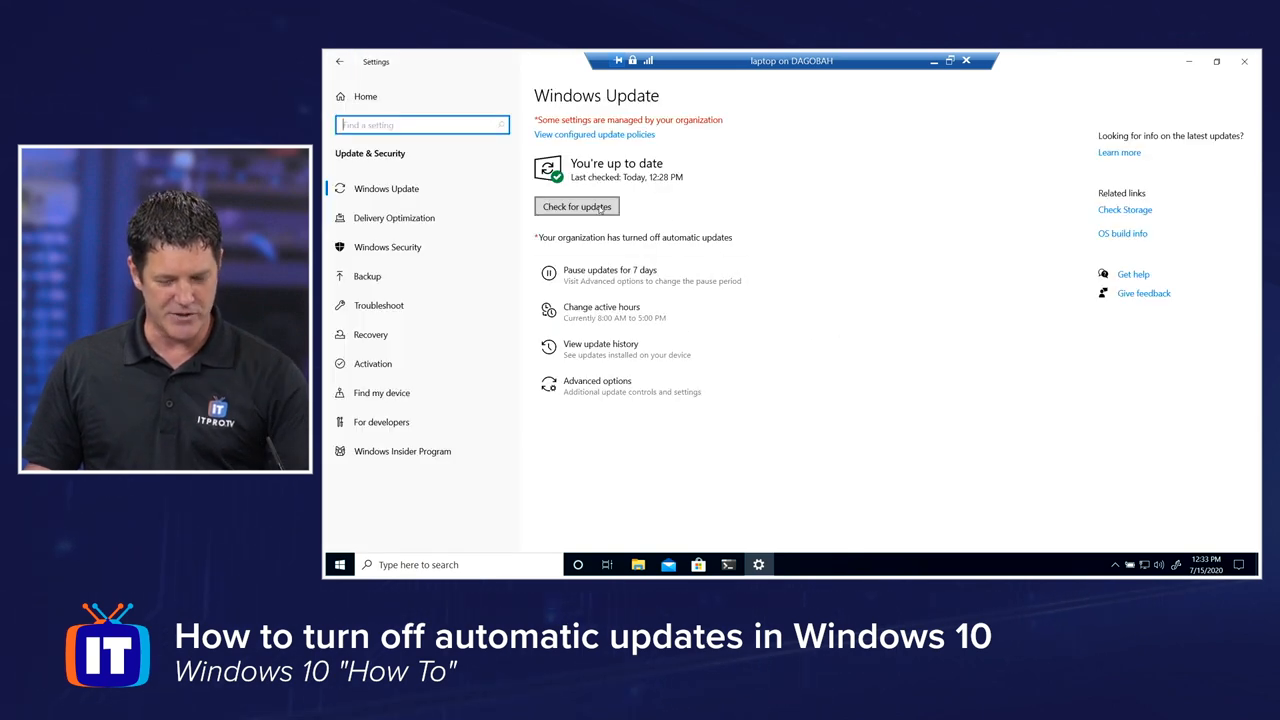